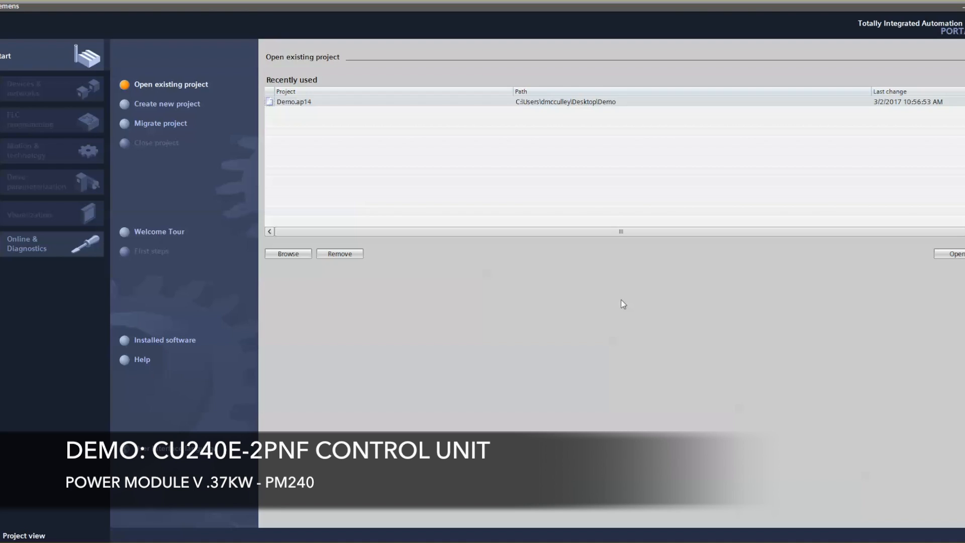
mouse_move(556, 308)
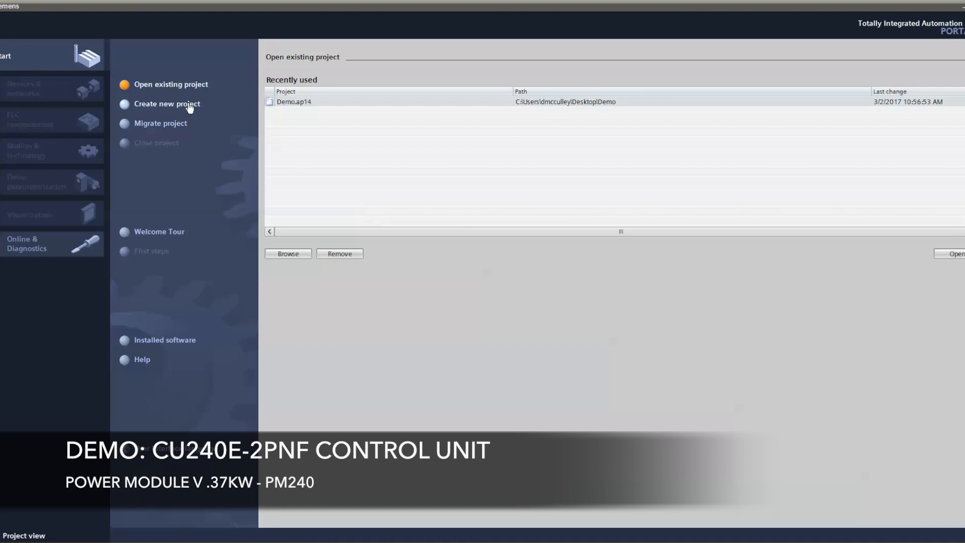
- Create and open a new project named DemoDrive from the Portal view
left_click(166, 103)
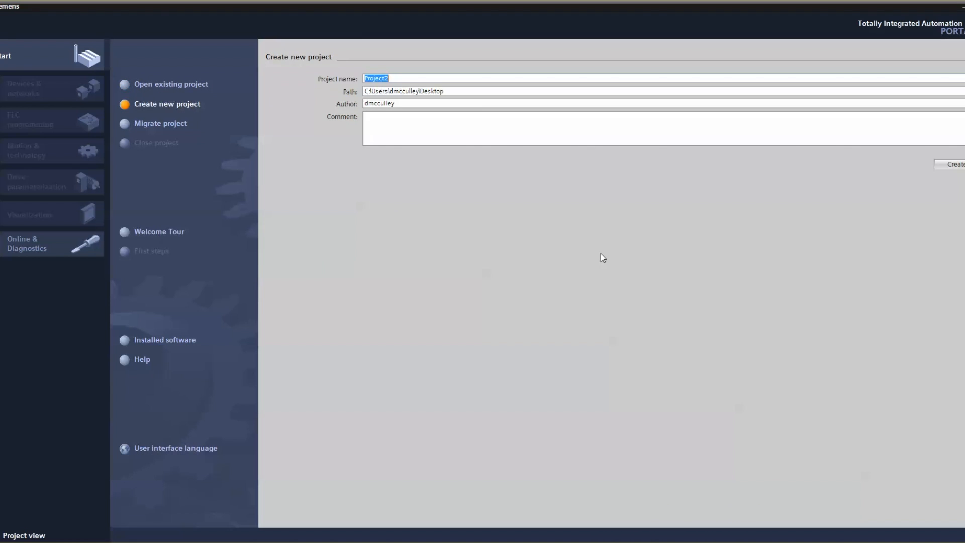
type("DemoDrive")
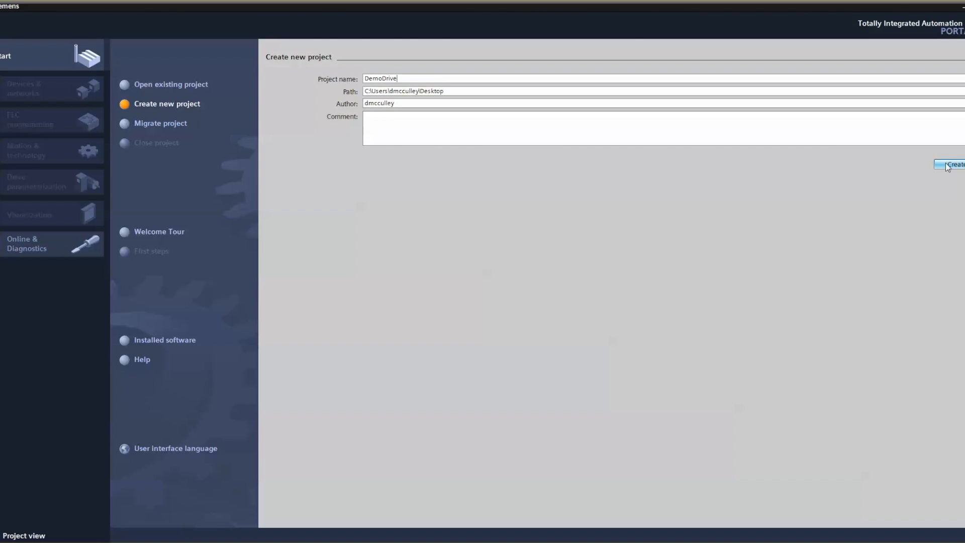
left_click(958, 164)
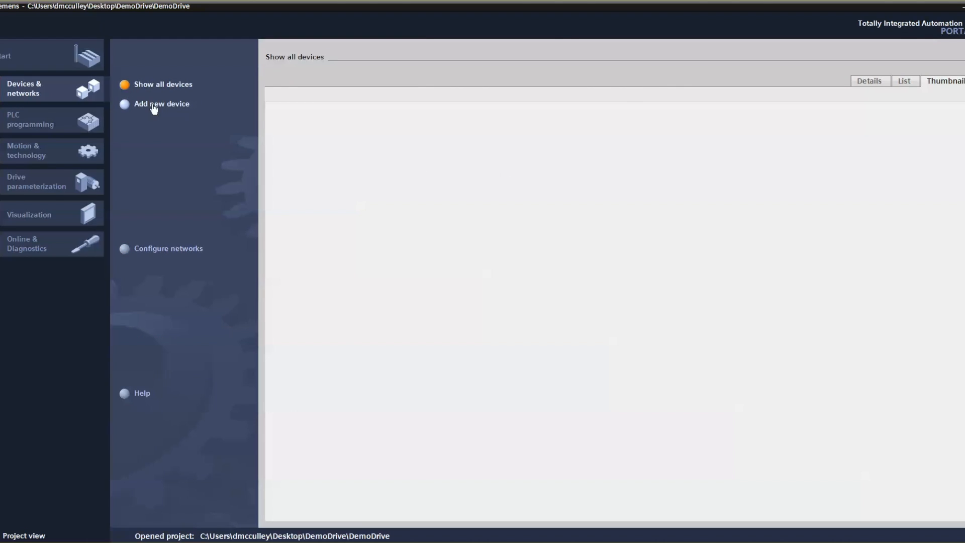
- Add a SINAMICS G120 CU240E-2 PN-F control unit to the project as Drive_1
left_click(161, 103)
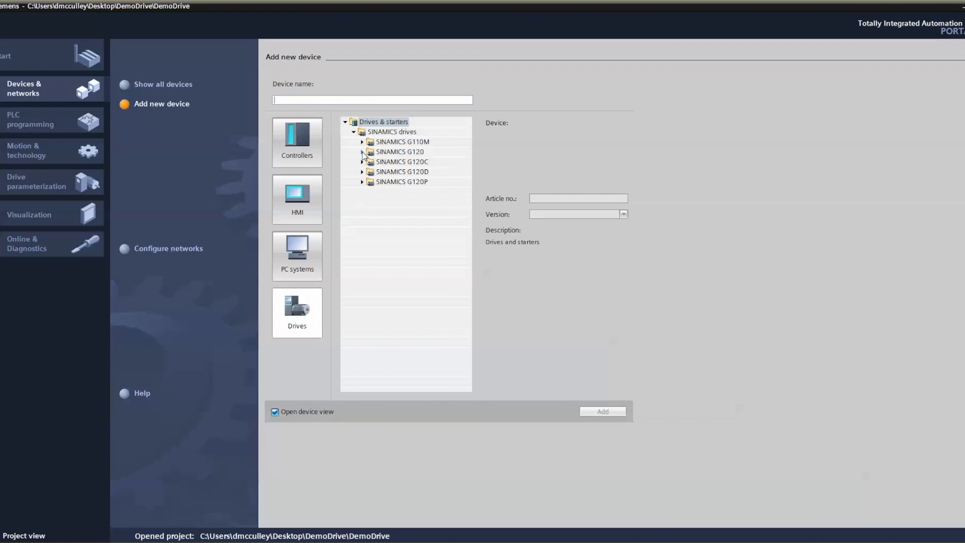
left_click(362, 151)
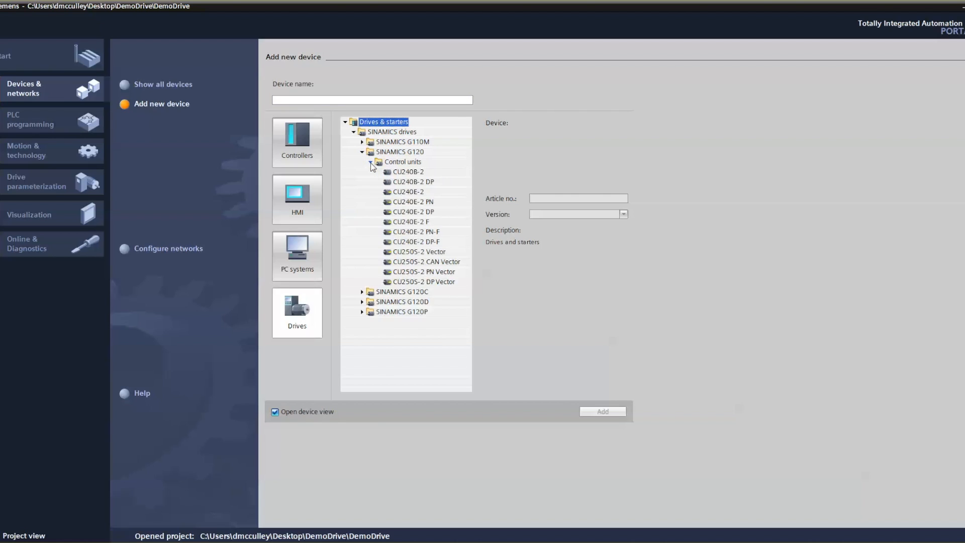
left_click(416, 231)
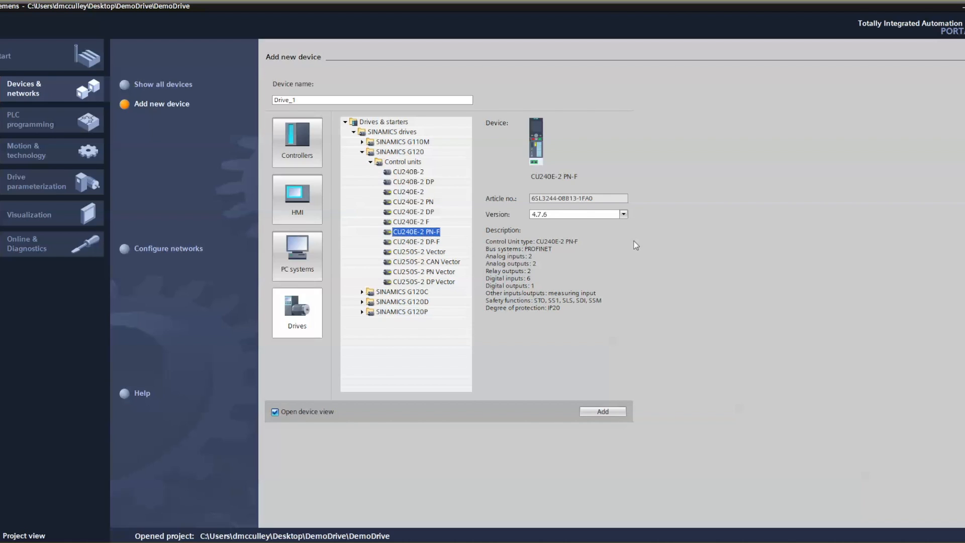
mouse_move(728, 208)
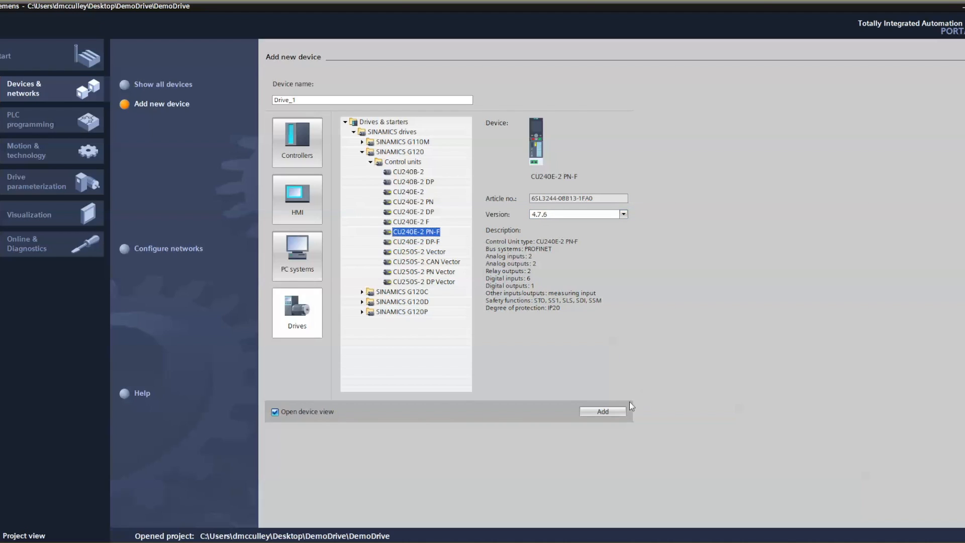
left_click(602, 411)
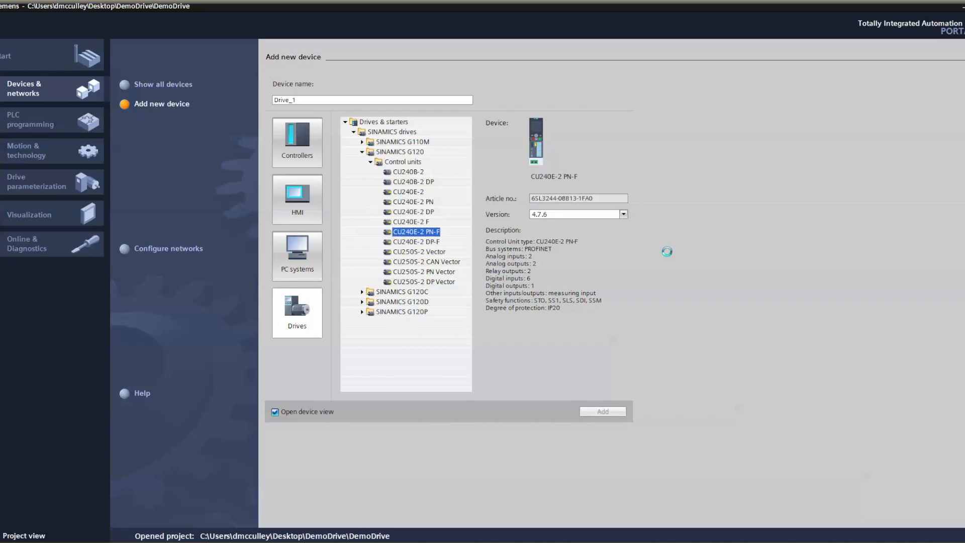
left_click(601, 411)
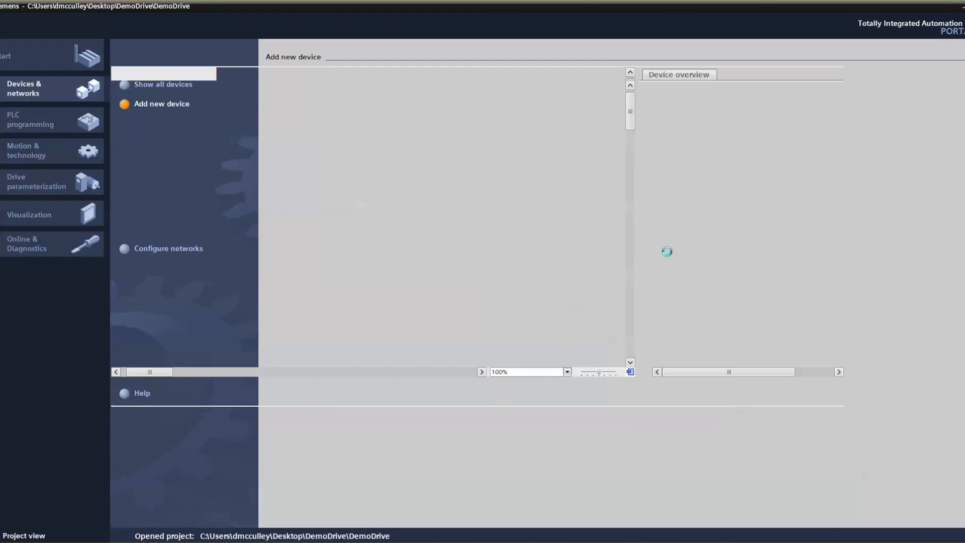
- Fit Drive_1 with the PM240 IP20 FSA 0.37 kW power module and save DemoDrive
left_click(161, 103)
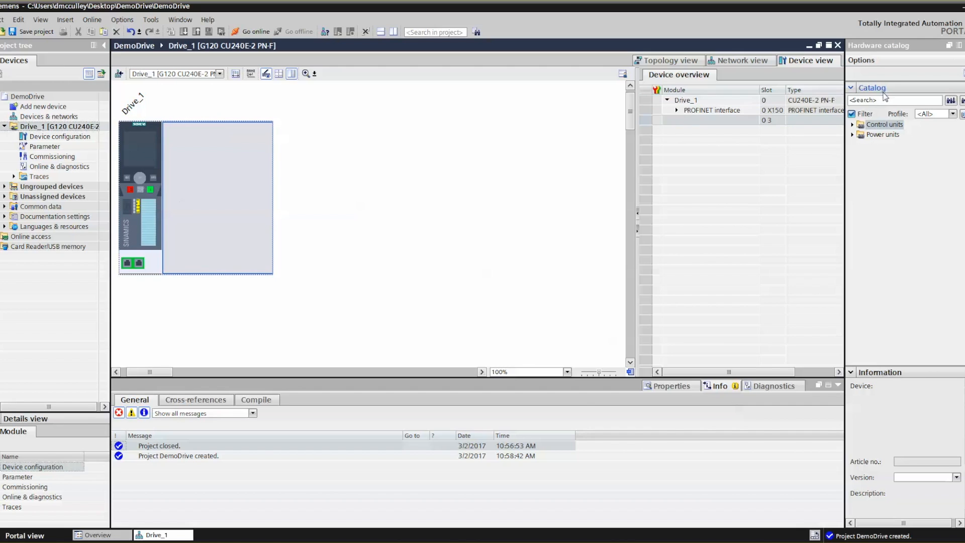
left_click(852, 134)
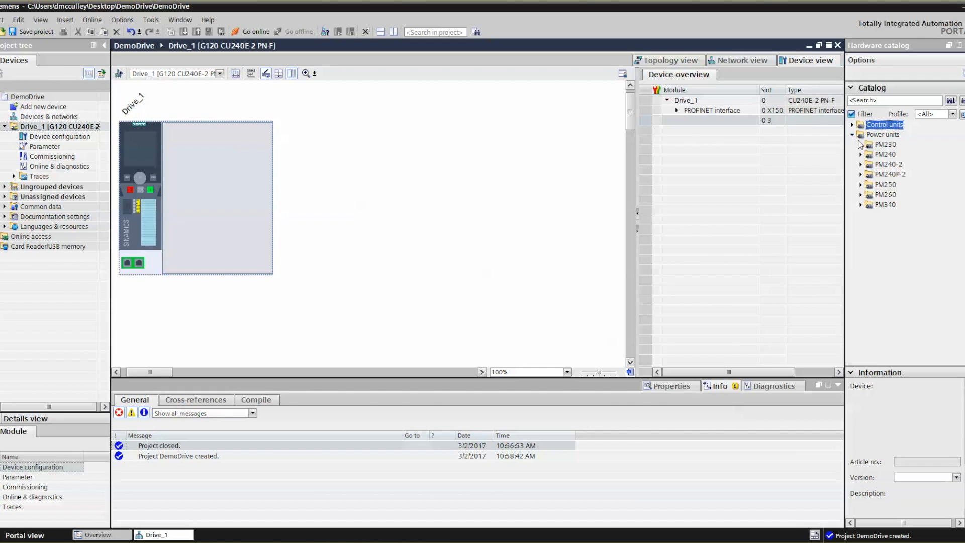
left_click(861, 154)
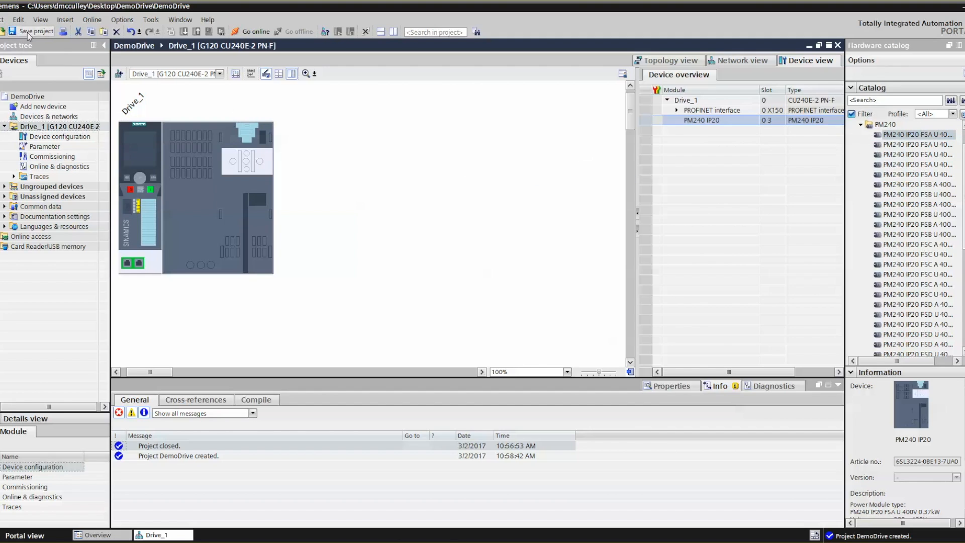
left_click(35, 31)
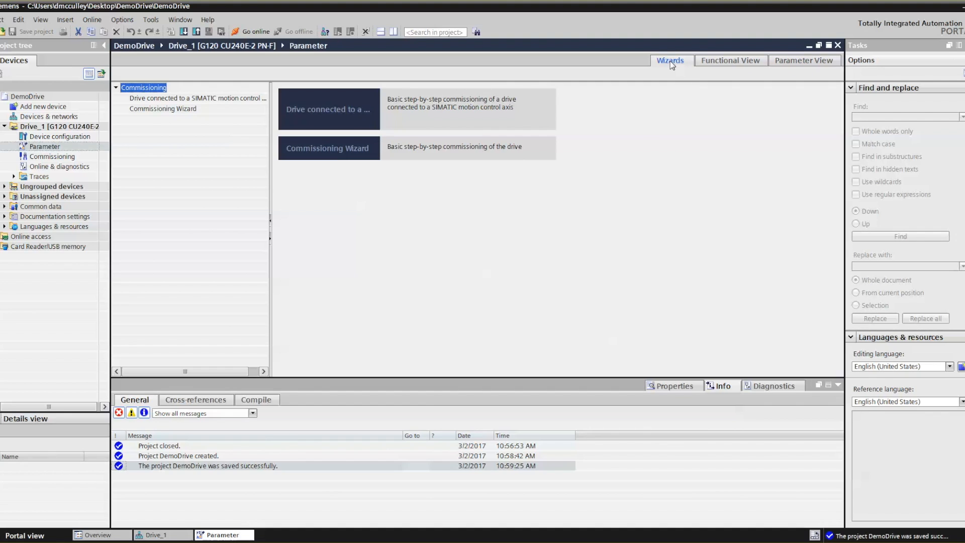
mouse_move(320, 152)
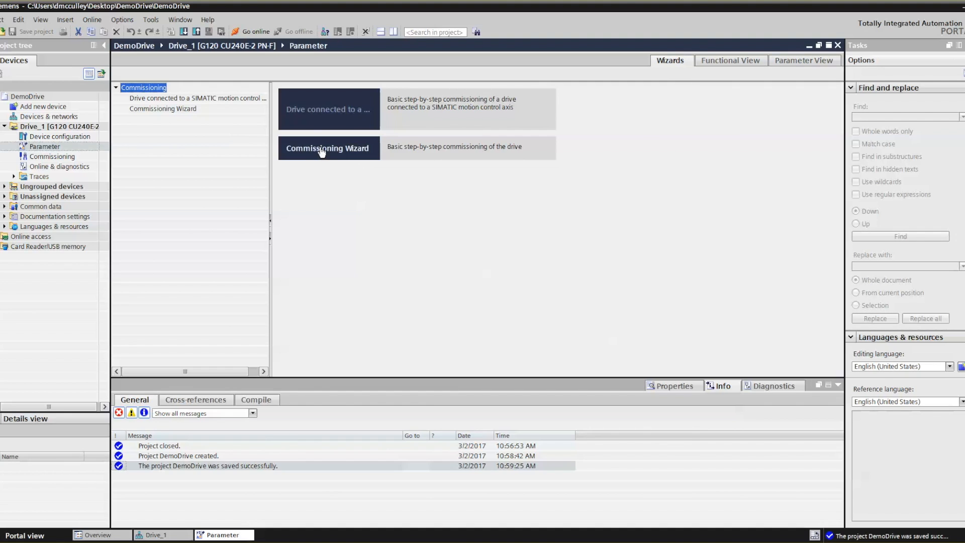
- Launch Drive_1's Commissioning Wizard with application class [1] Standard Drive Control
left_click(327, 148)
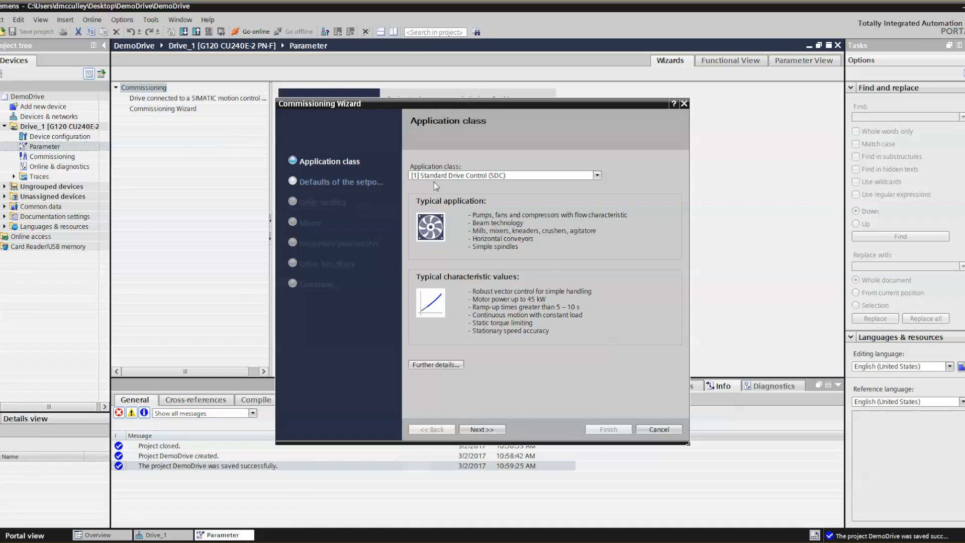
left_click(594, 176)
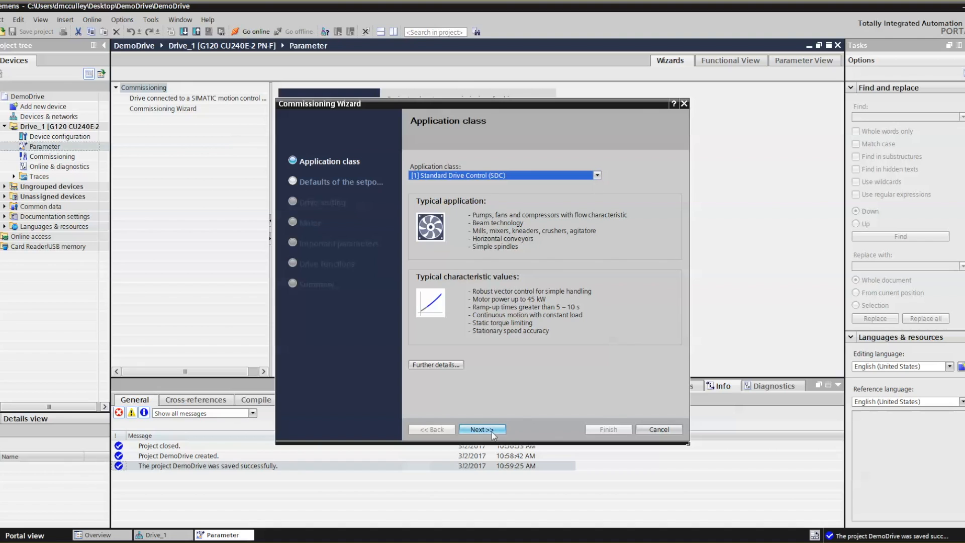
- Apply the Standard I/O with analog setpoint preset as the drive's I/O configuration
left_click(482, 428)
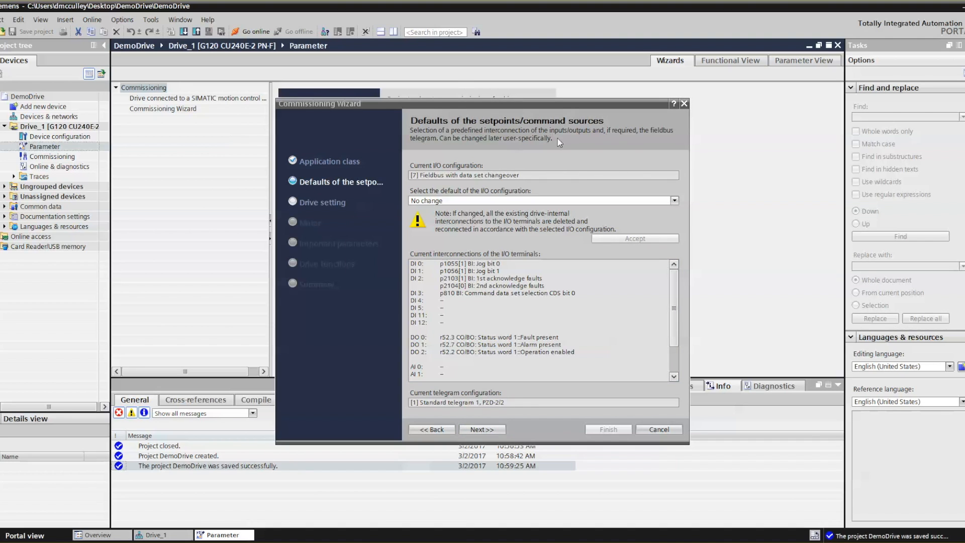
mouse_move(597, 133)
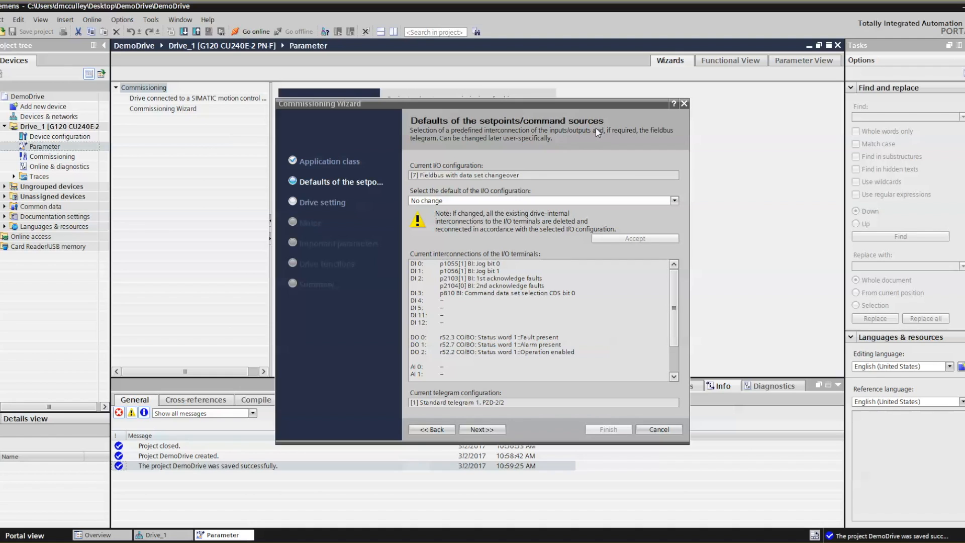
left_click(542, 175)
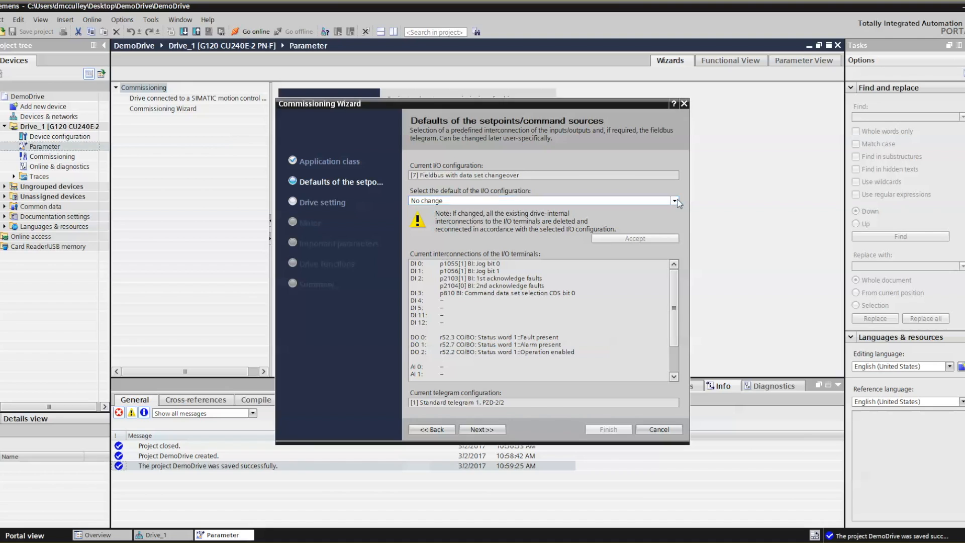
left_click(674, 200)
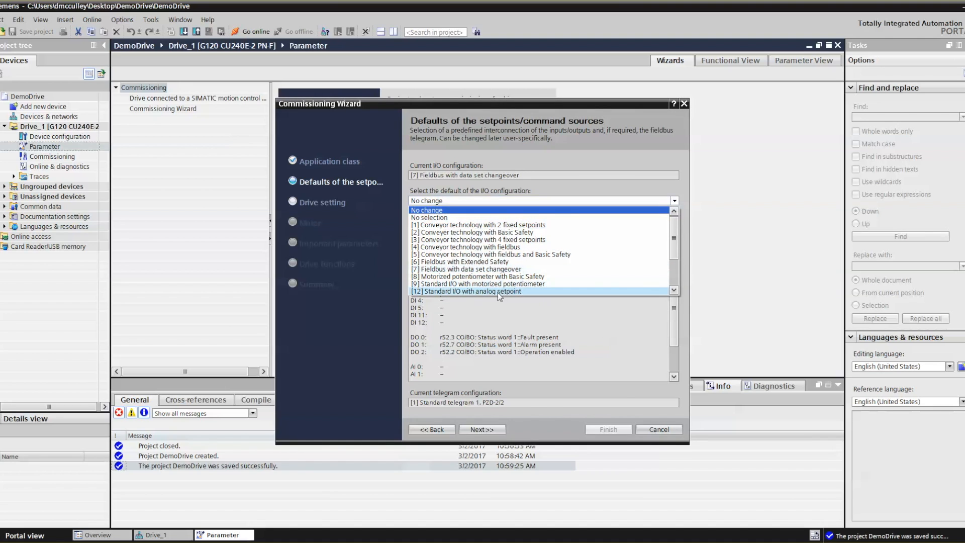
left_click(482, 290)
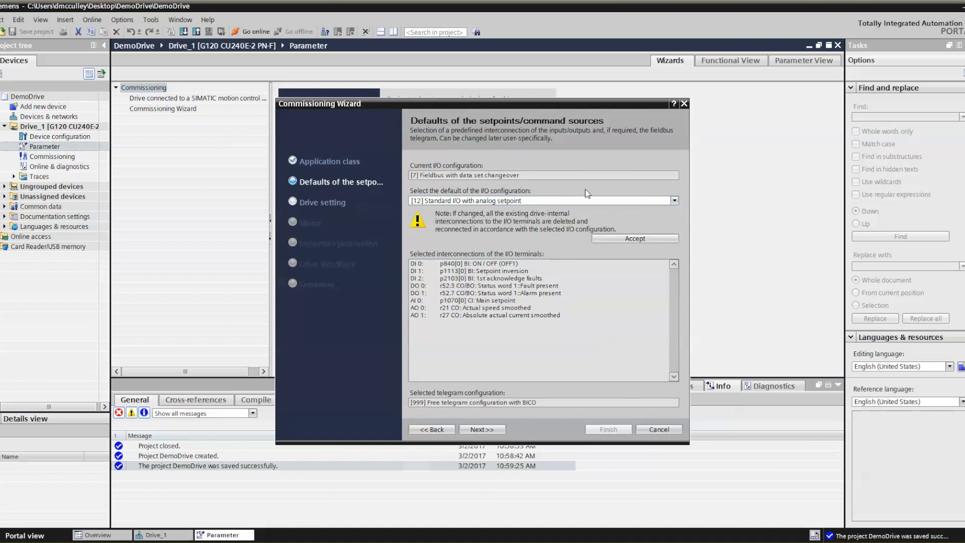
mouse_move(614, 235)
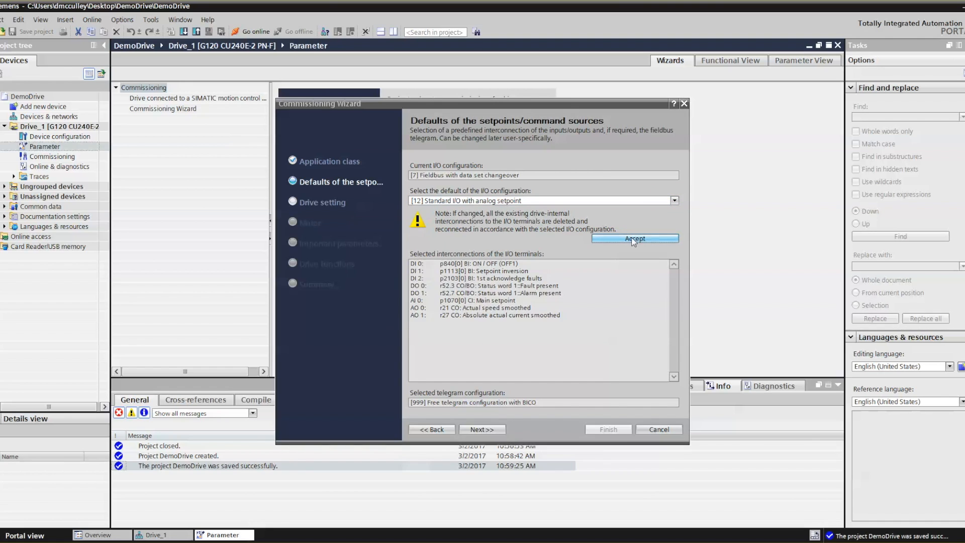
left_click(634, 239)
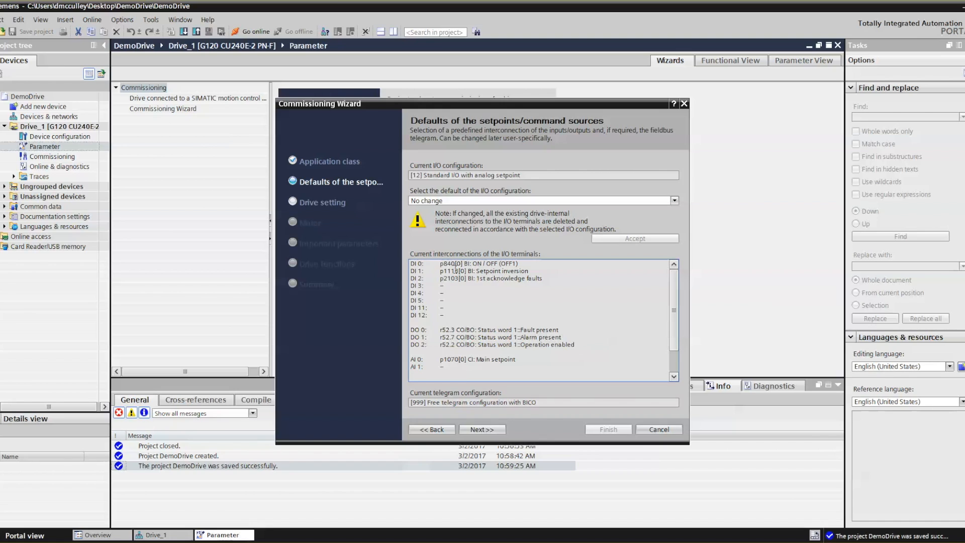
mouse_move(559, 301)
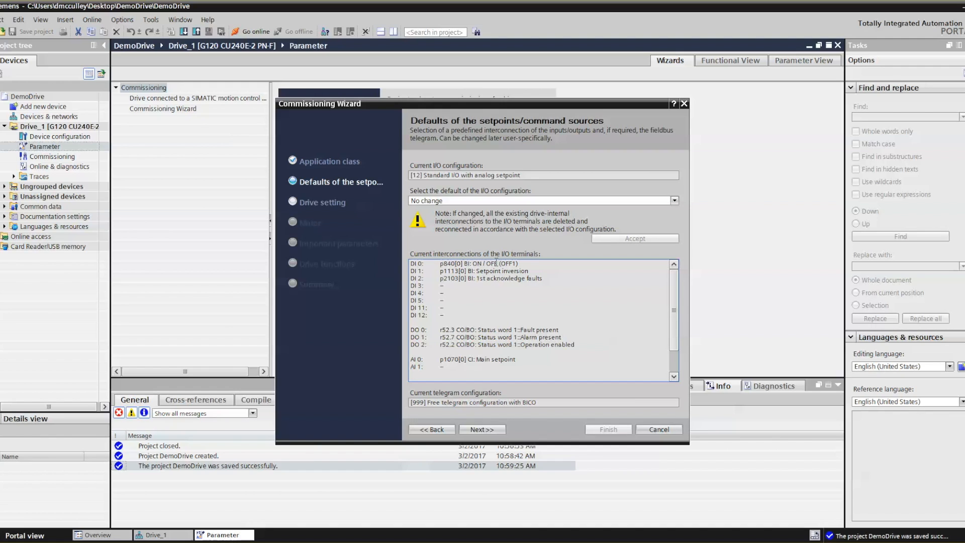
mouse_move(412, 272)
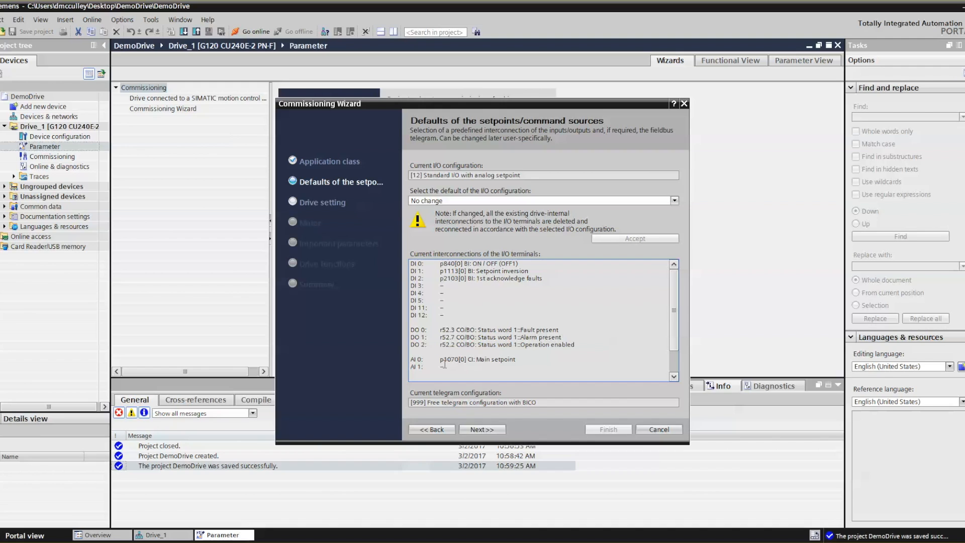
mouse_move(546, 367)
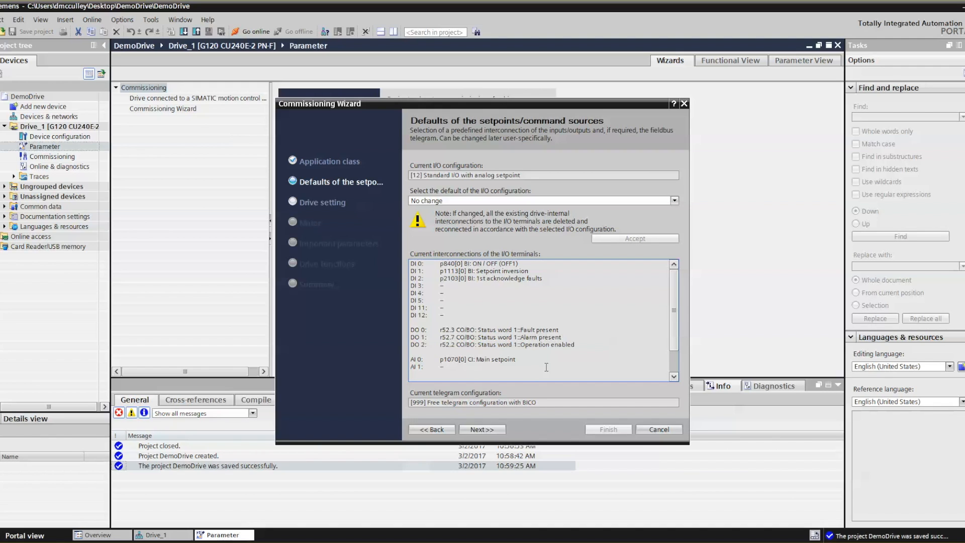
mouse_move(608, 356)
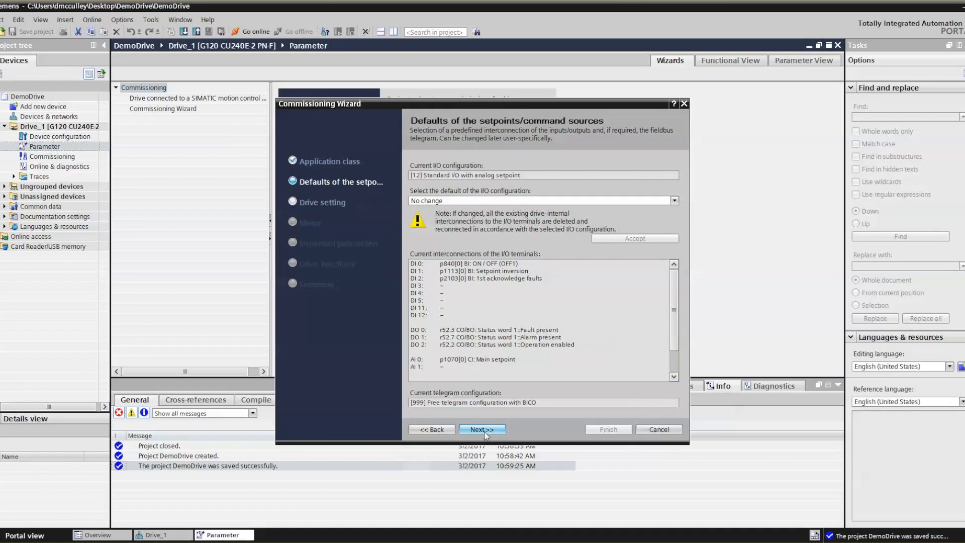
- Choose the [2] NEMA motor (60 Hz, SI units) standard and 480 V line supply voltage
left_click(482, 429)
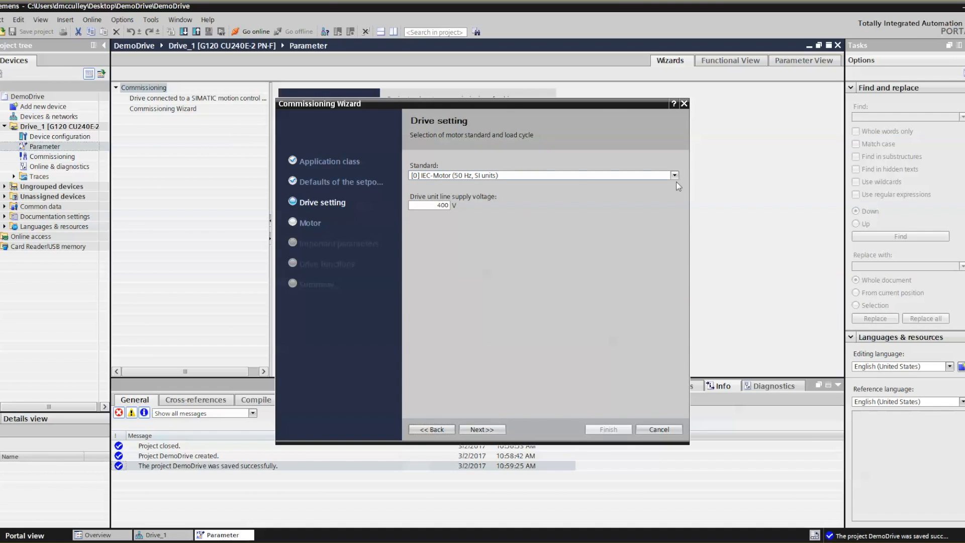
left_click(674, 176)
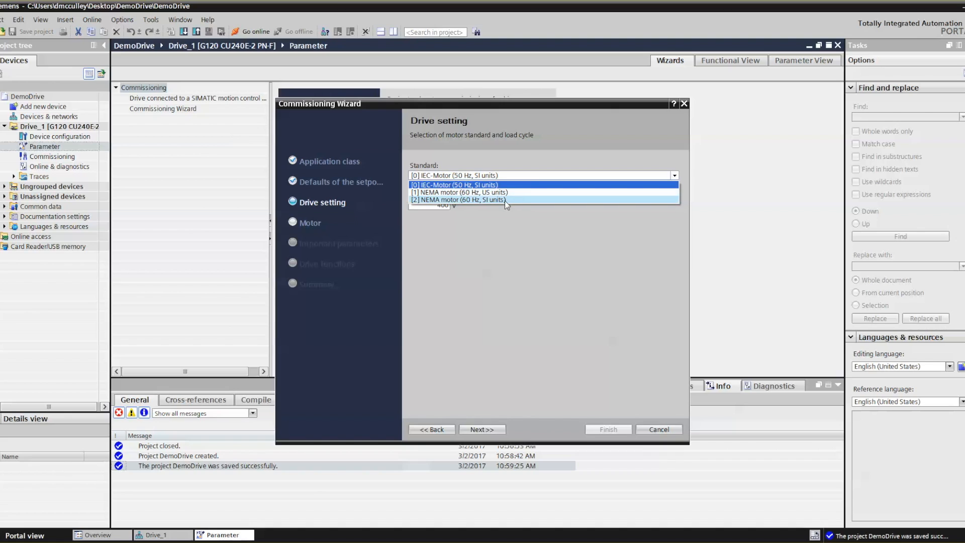
left_click(459, 199)
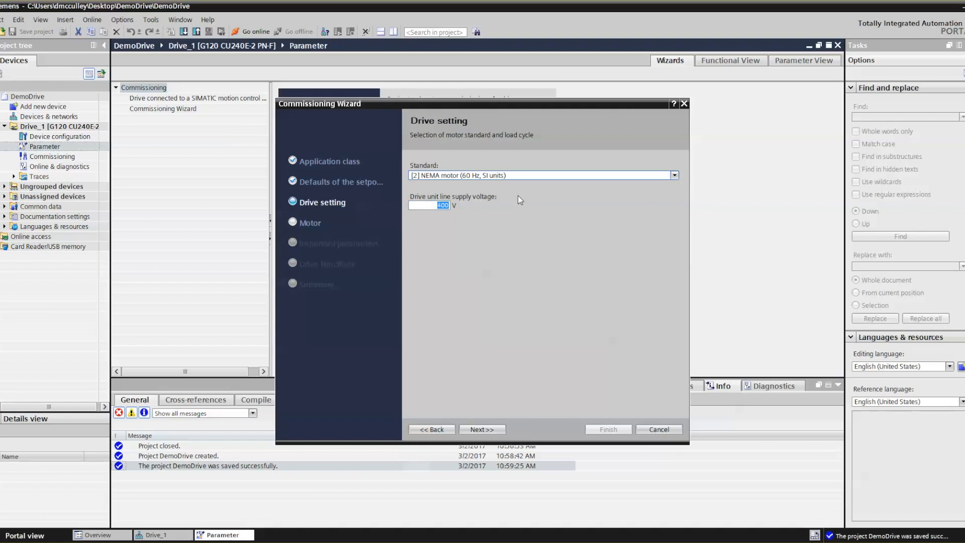
type("480")
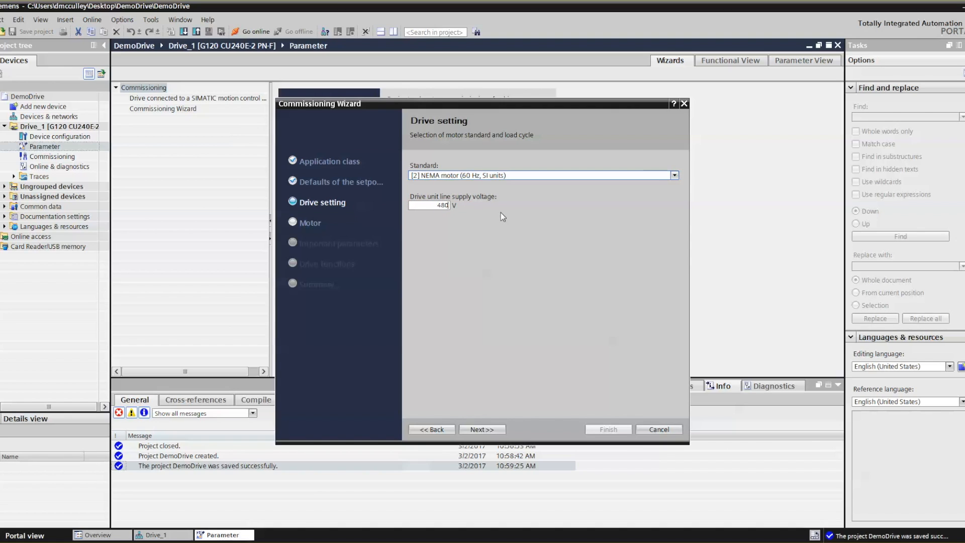
- Enter induction motor data manually: 0.57 A, 0.21 kW, 1650 rpm, star connection
left_click(482, 429)
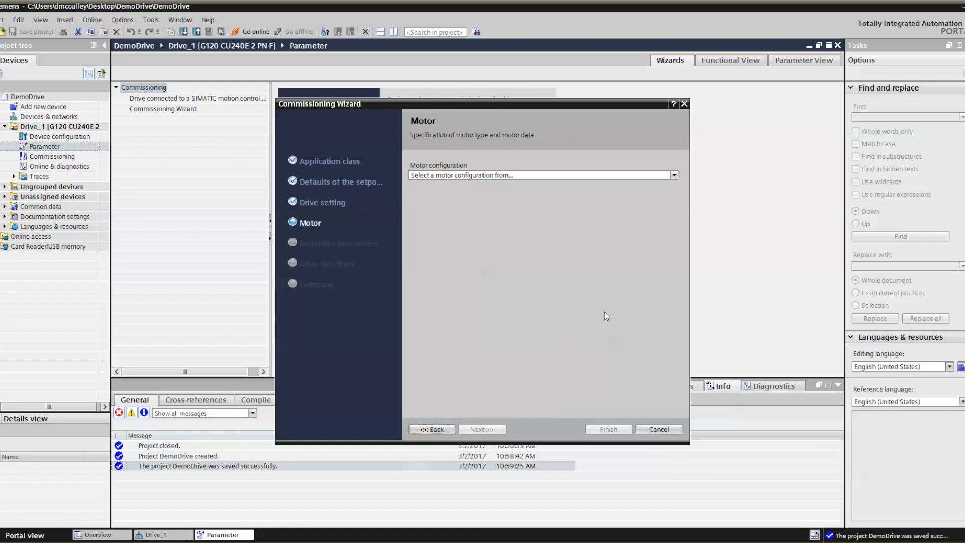
left_click(674, 176)
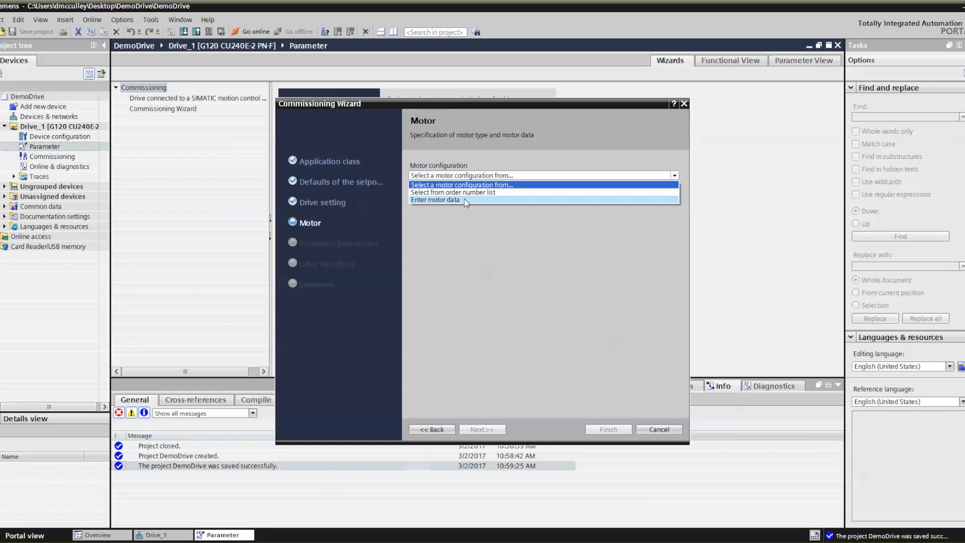
left_click(435, 200)
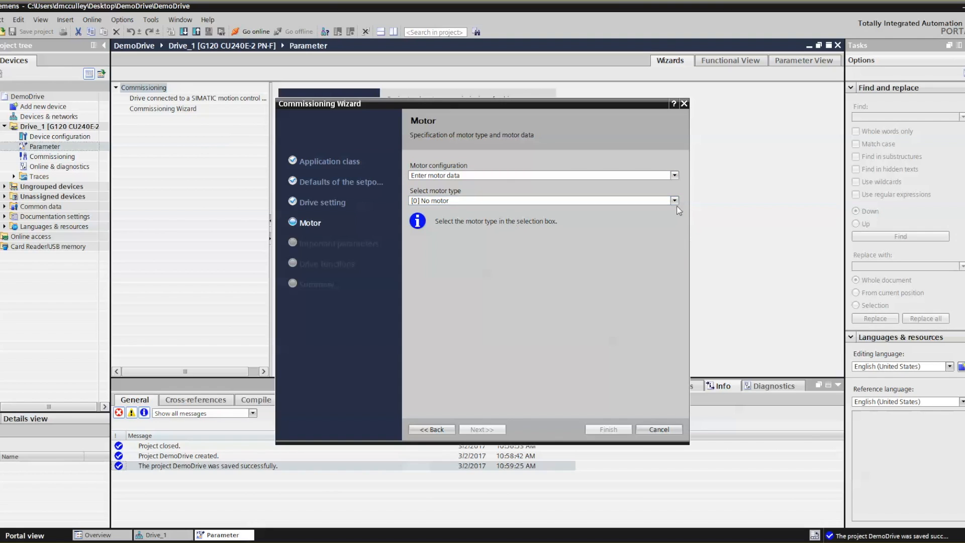
left_click(674, 200)
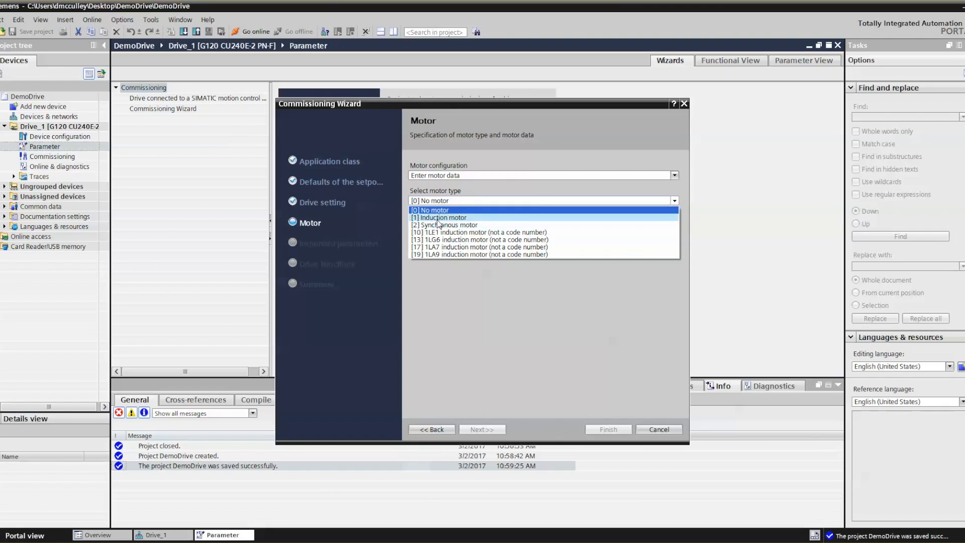
left_click(438, 217)
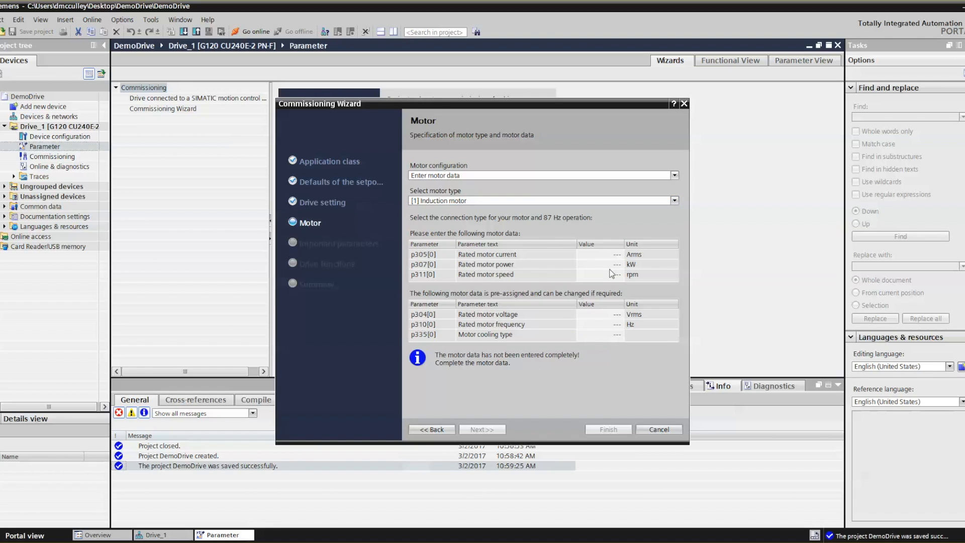
left_click(600, 255)
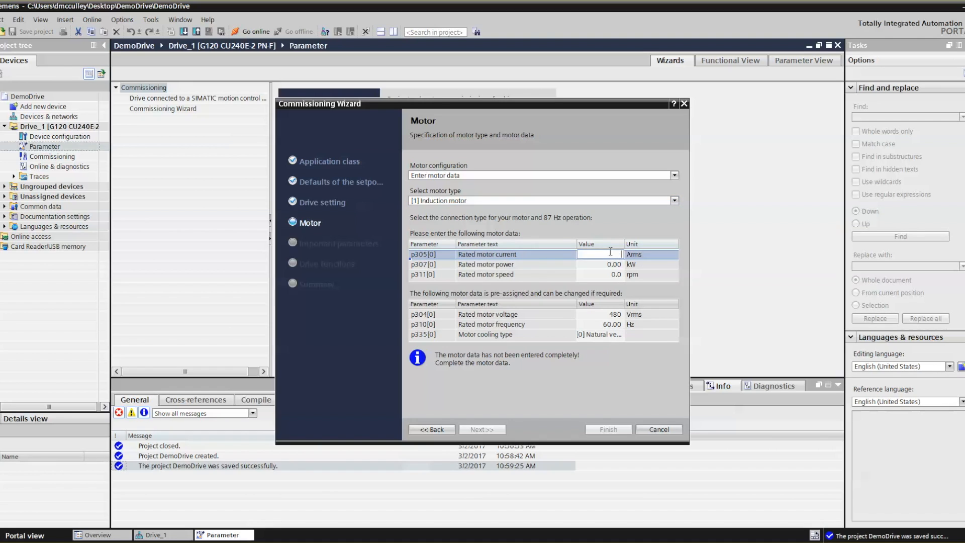
type(".57")
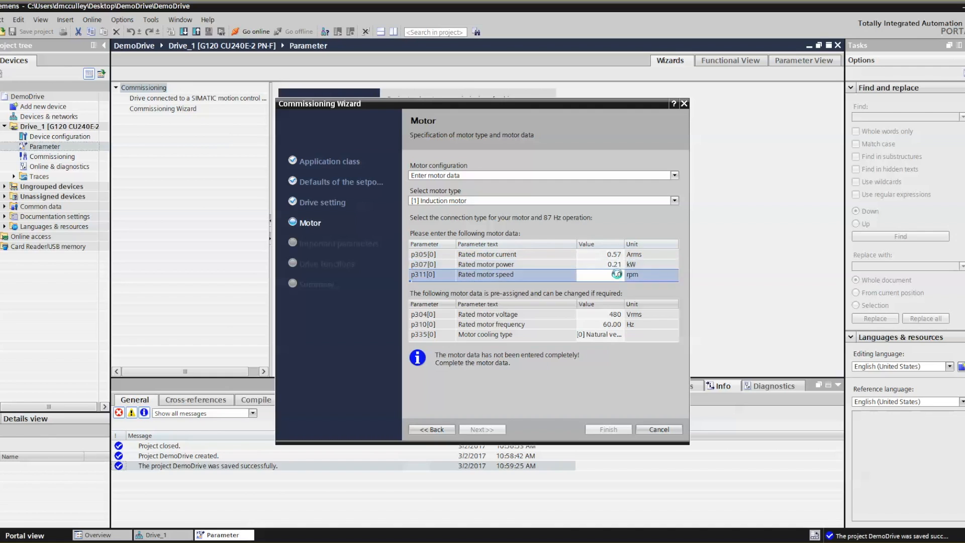
type("1650")
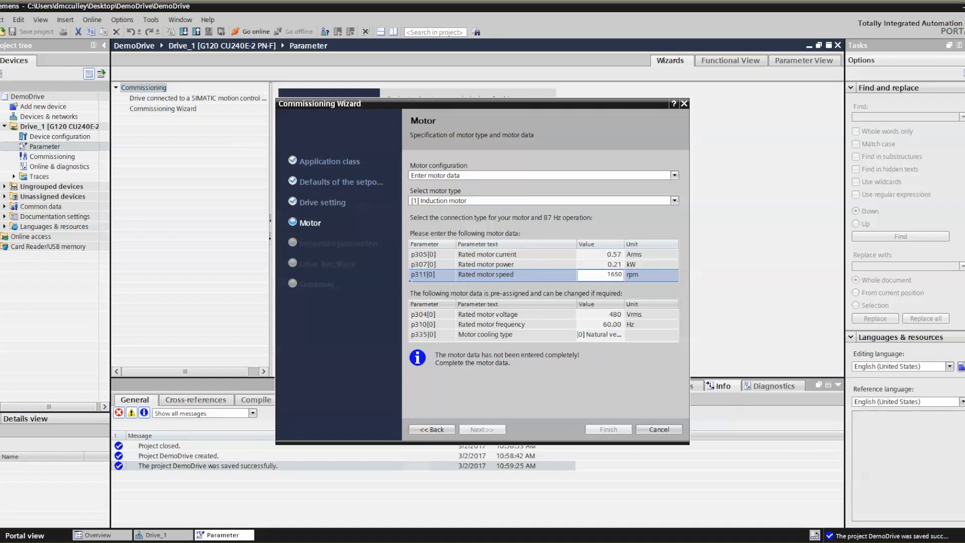
left_click(481, 428)
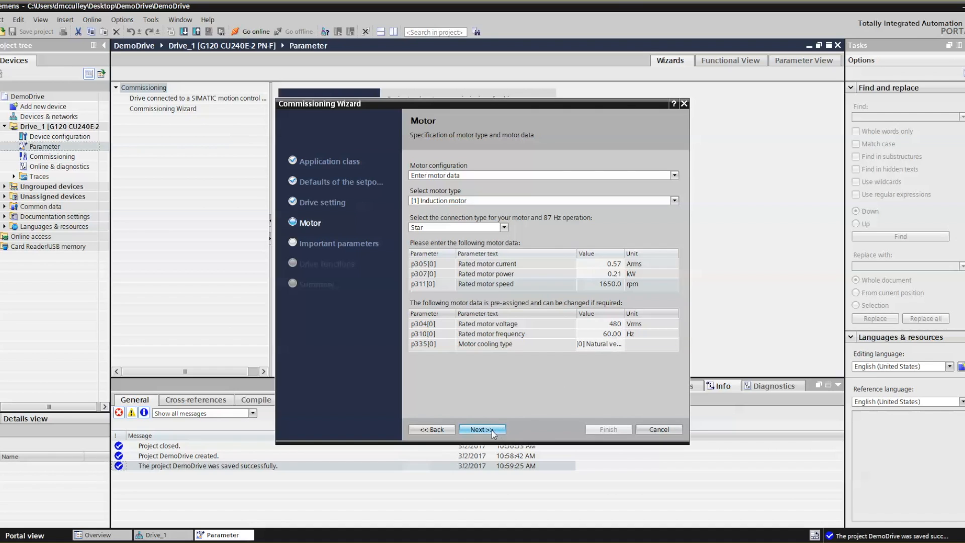
- Change the ramp-up and ramp-down times from 10.000 s to 2.000 s
left_click(482, 429)
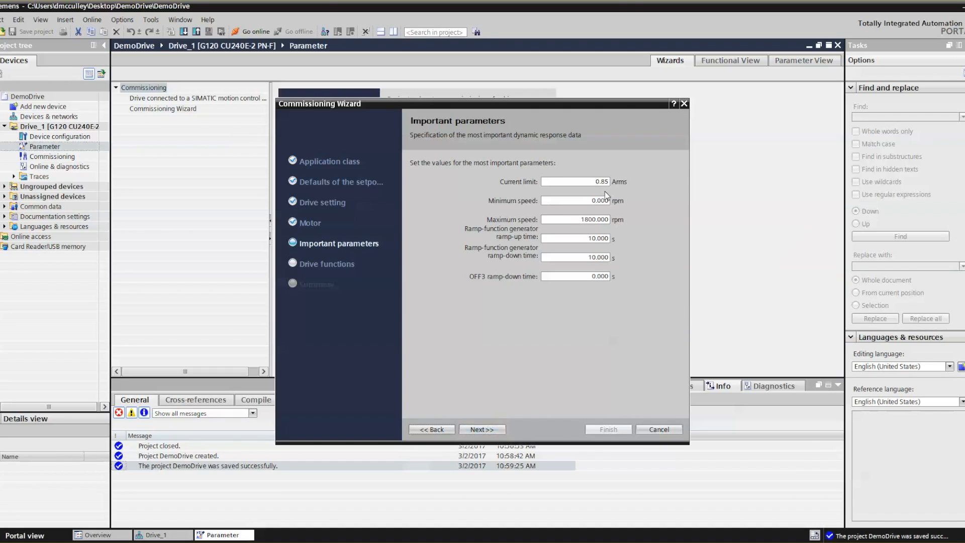
mouse_move(648, 199)
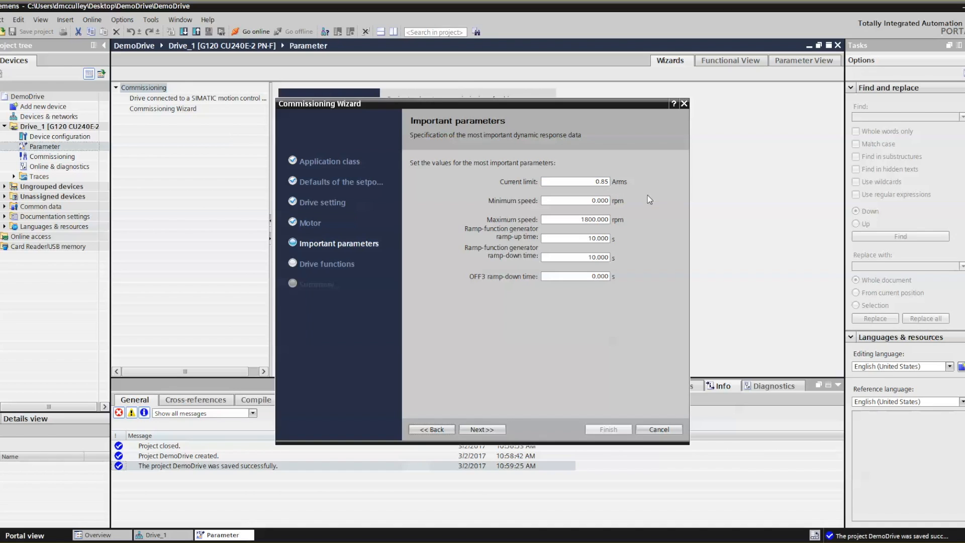
mouse_move(578, 223)
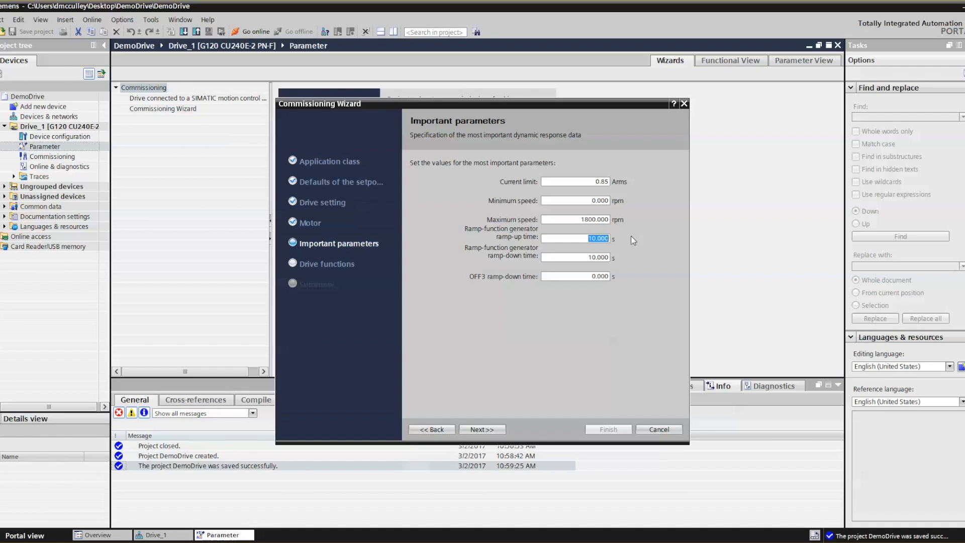
mouse_move(638, 233)
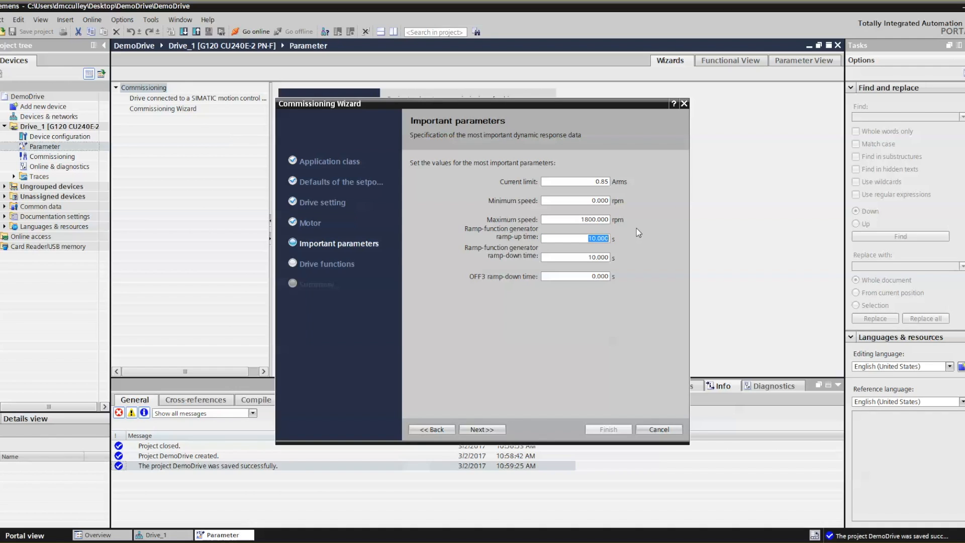
left_click(576, 257)
type("2.000")
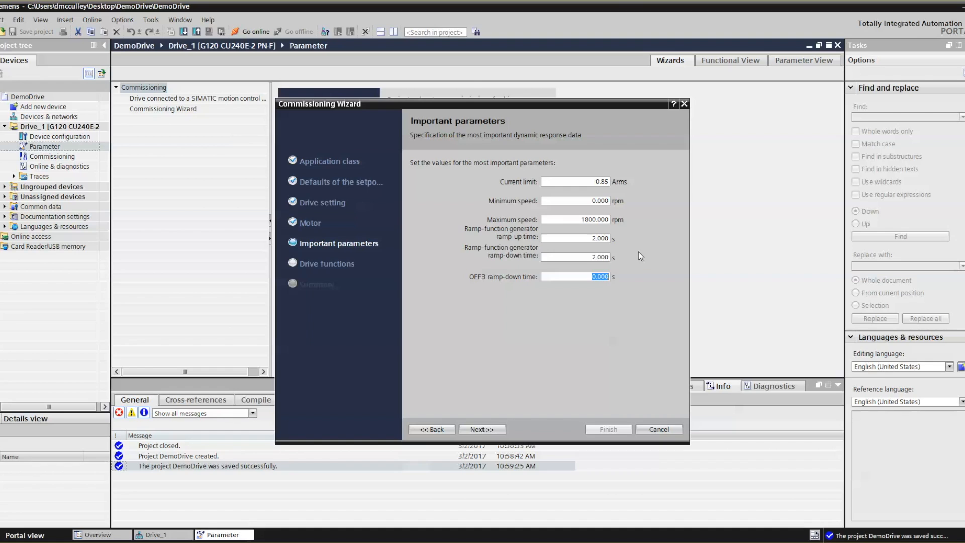
mouse_move(578, 290)
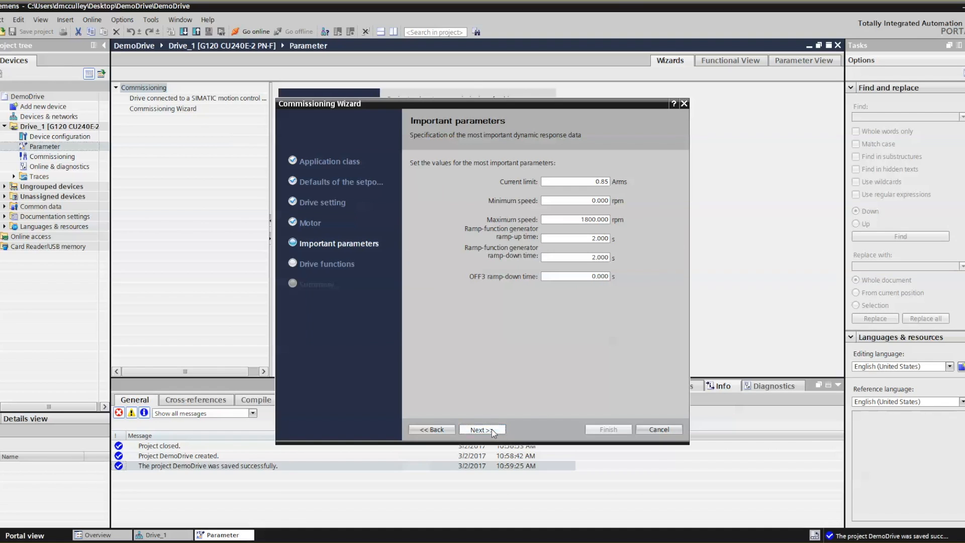
- Keep Constant load application and motor data identification at standstill in Drive functions
left_click(481, 428)
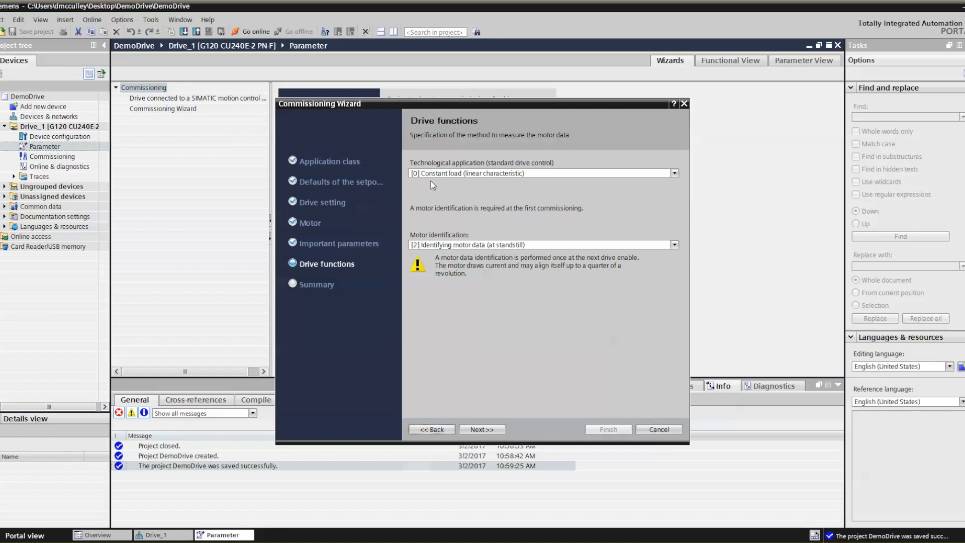
mouse_move(456, 173)
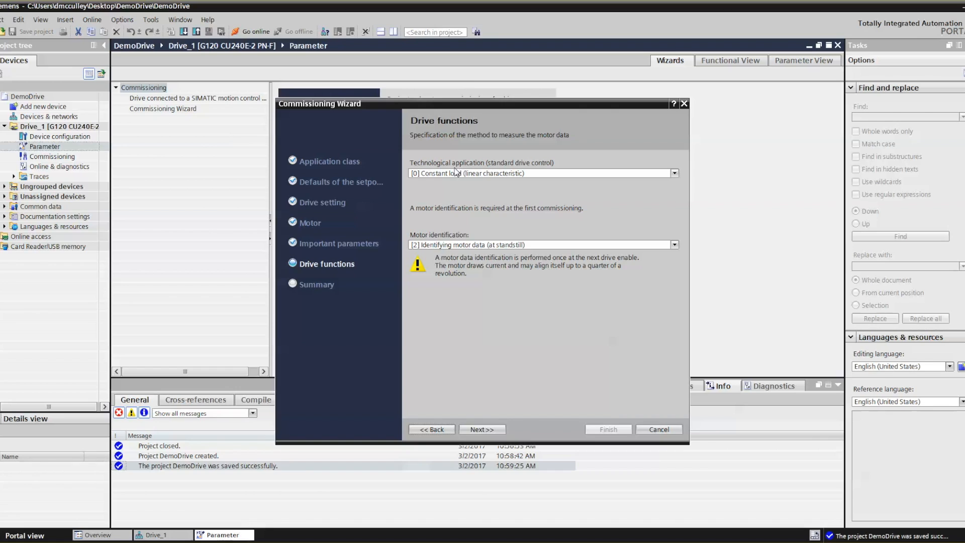
mouse_move(592, 191)
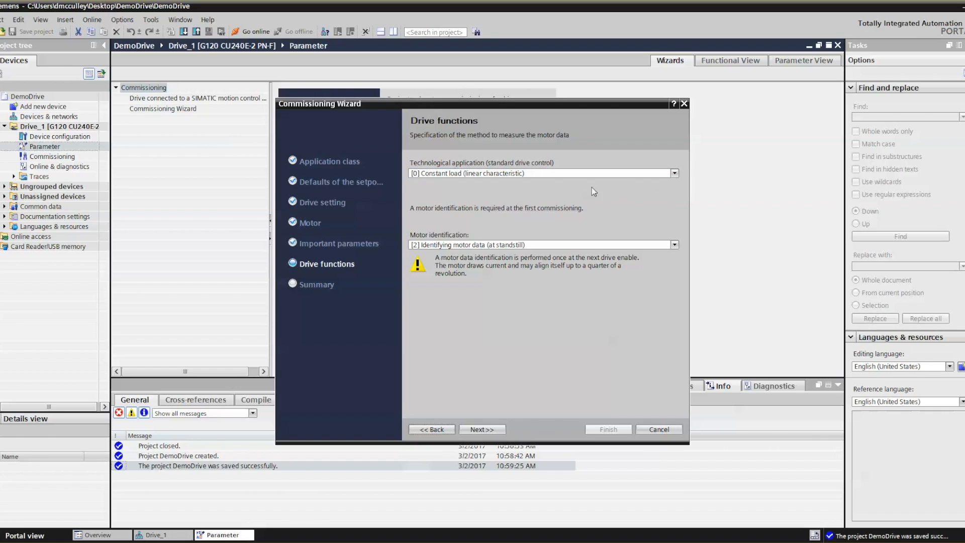
left_click(674, 172)
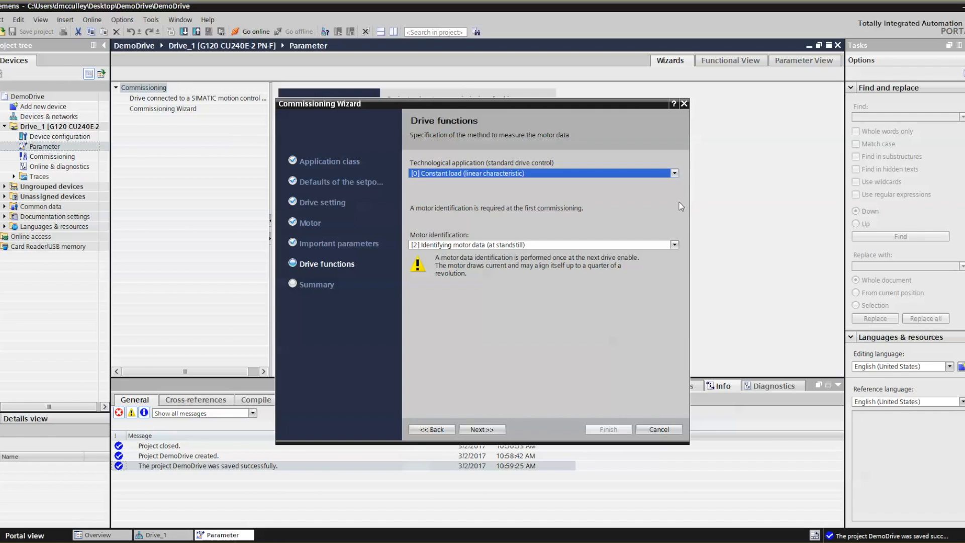
mouse_move(460, 241)
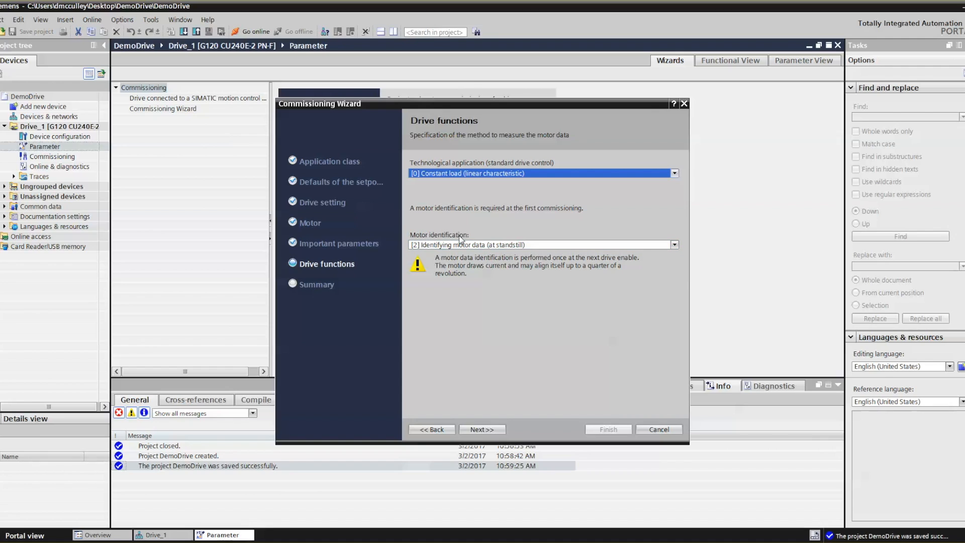
mouse_move(554, 255)
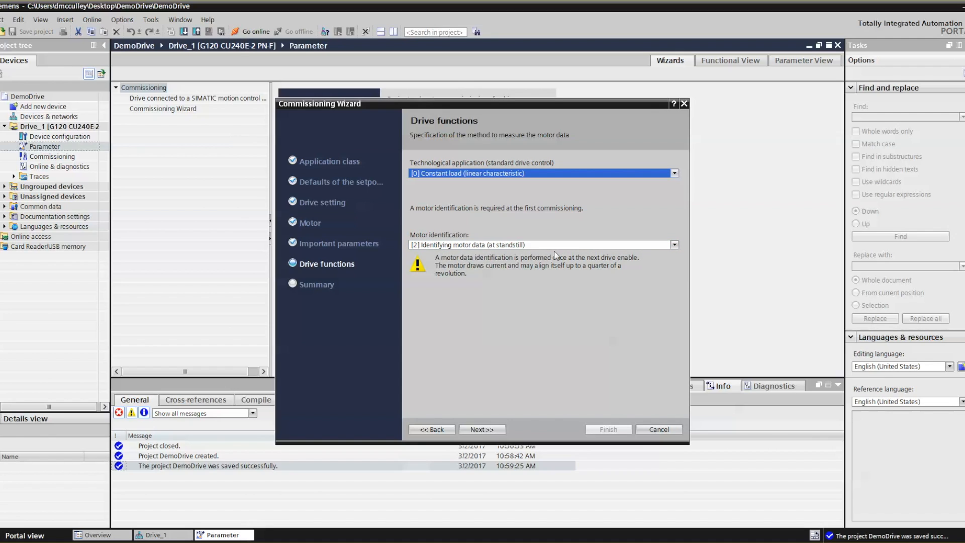
mouse_move(584, 255)
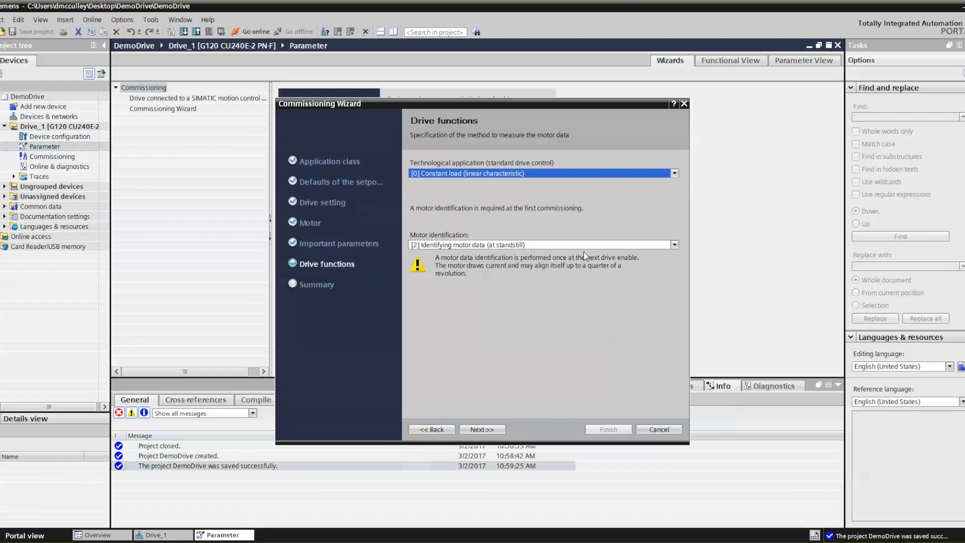
mouse_move(570, 282)
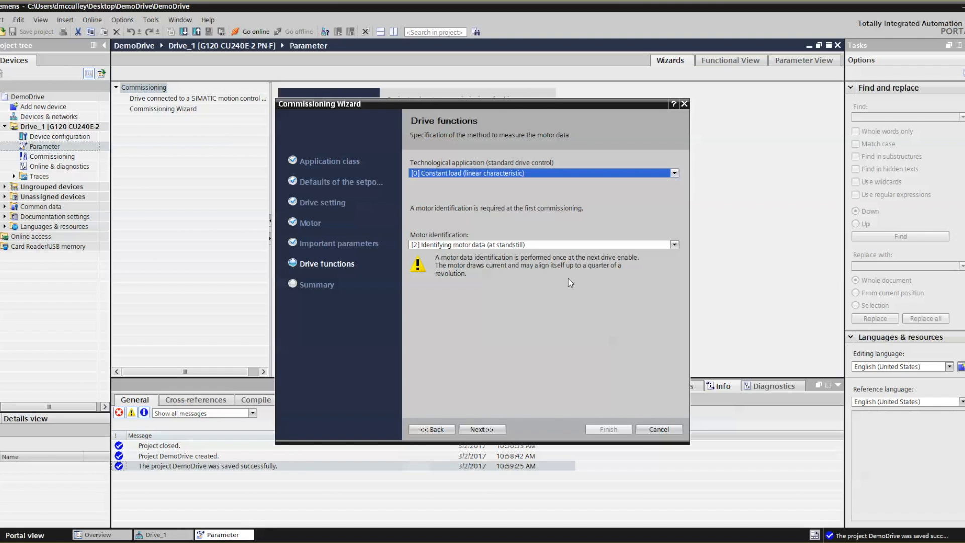
- Finish the Commissioning Wizard from its summary page and save DemoDrive again
left_click(482, 428)
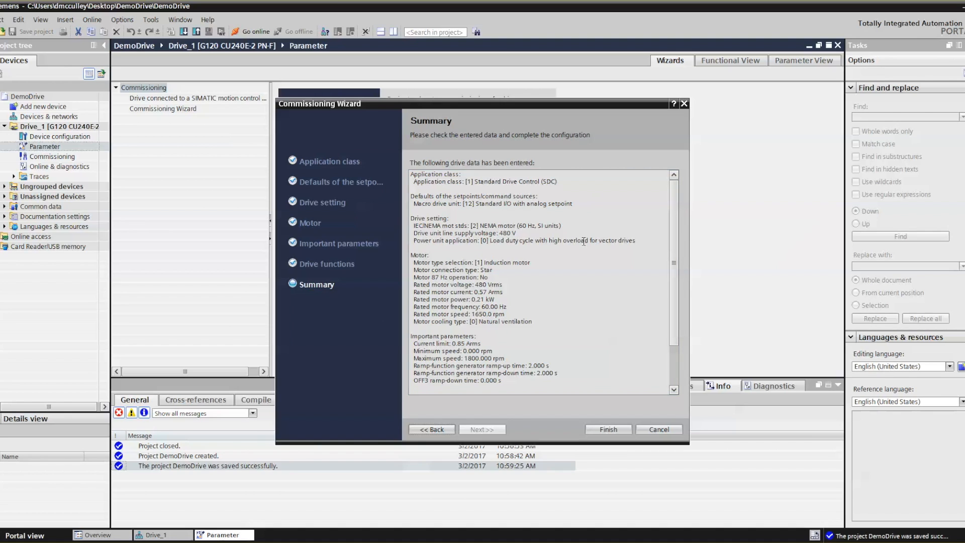
left_click(606, 429)
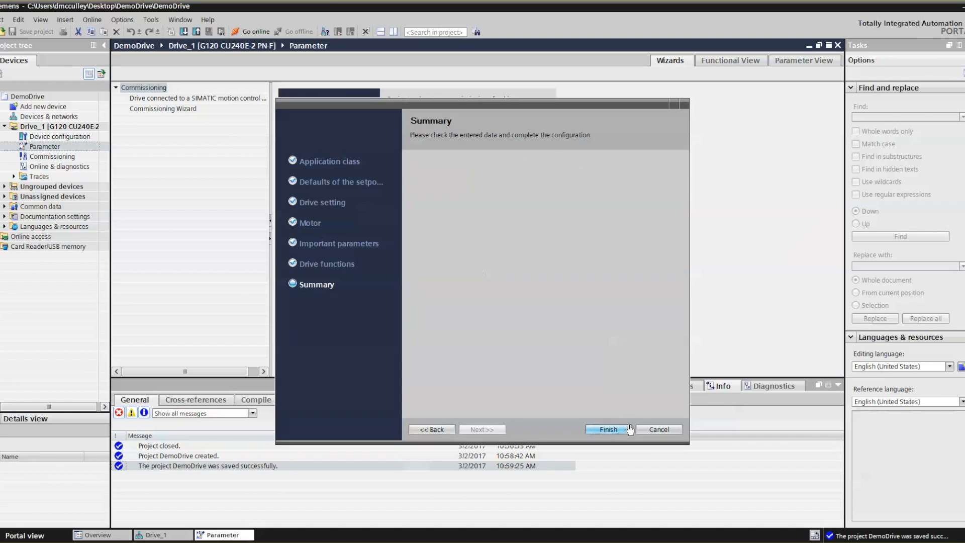
left_click(606, 428)
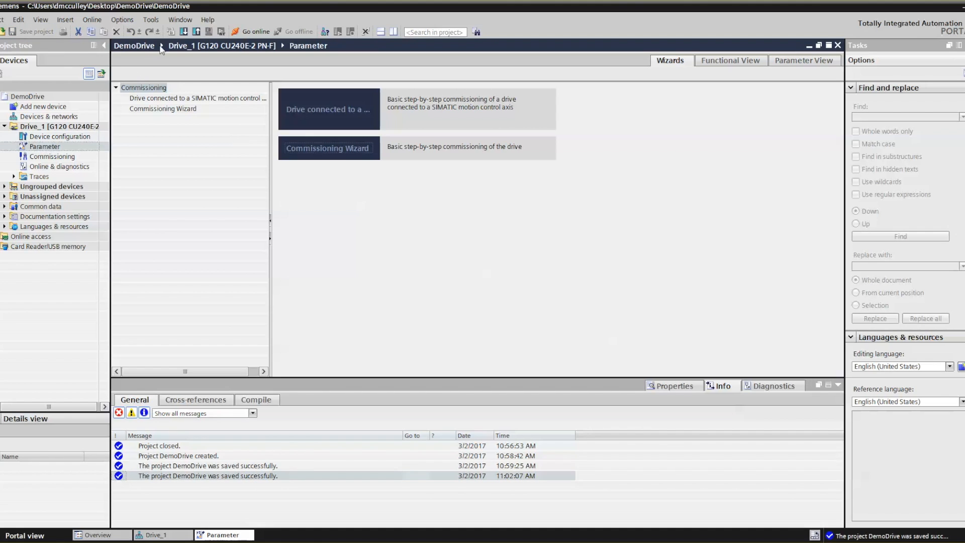
mouse_move(184, 31)
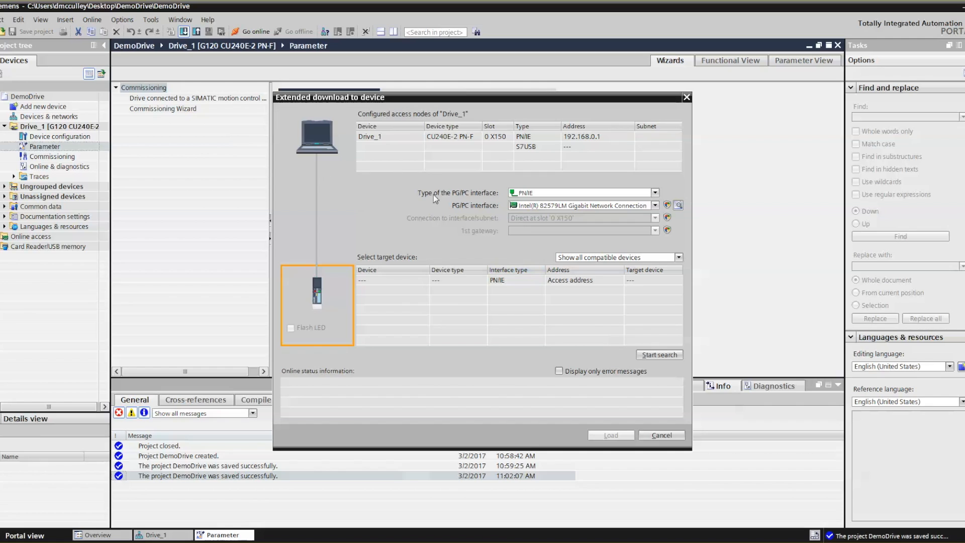
mouse_move(662, 197)
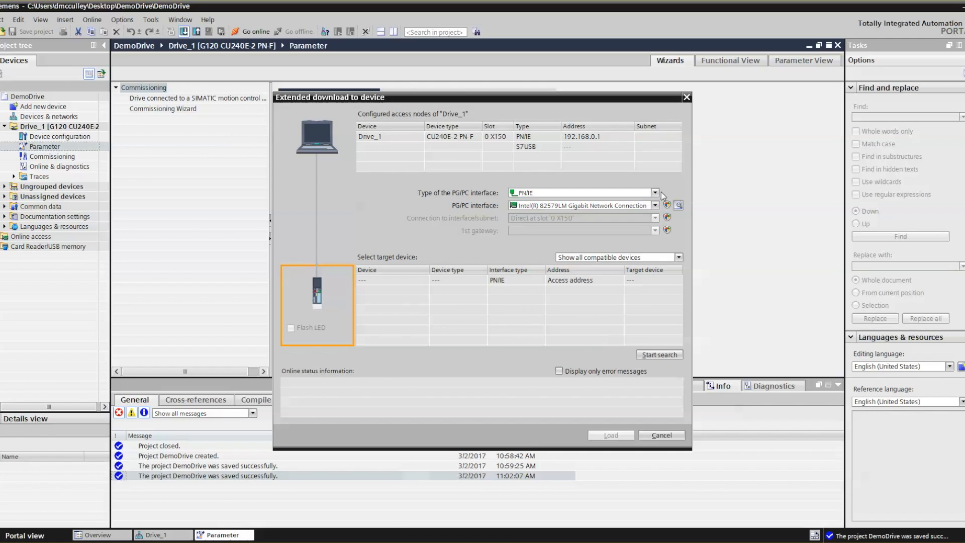
mouse_move(656, 192)
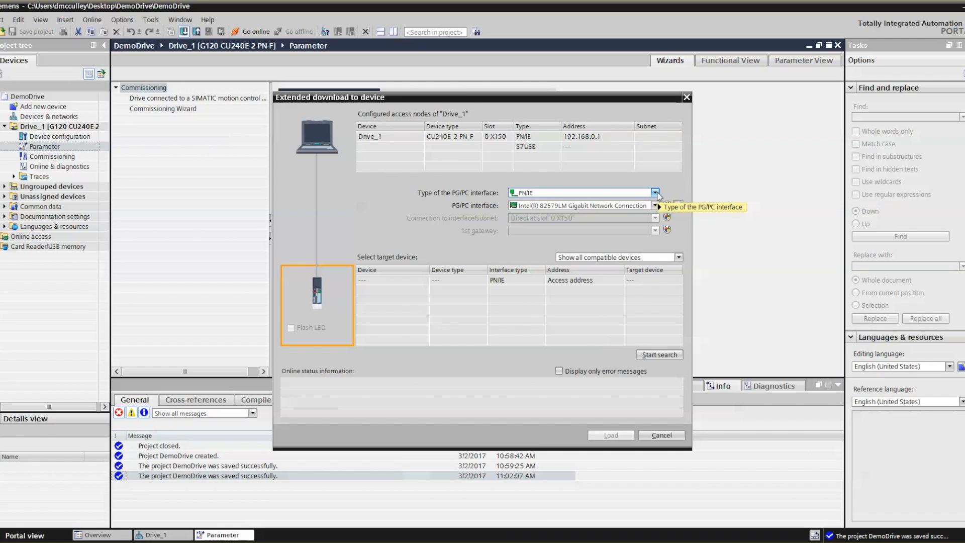
- Search for compatible devices over the S7USB interface, finding Drive_1
left_click(654, 193)
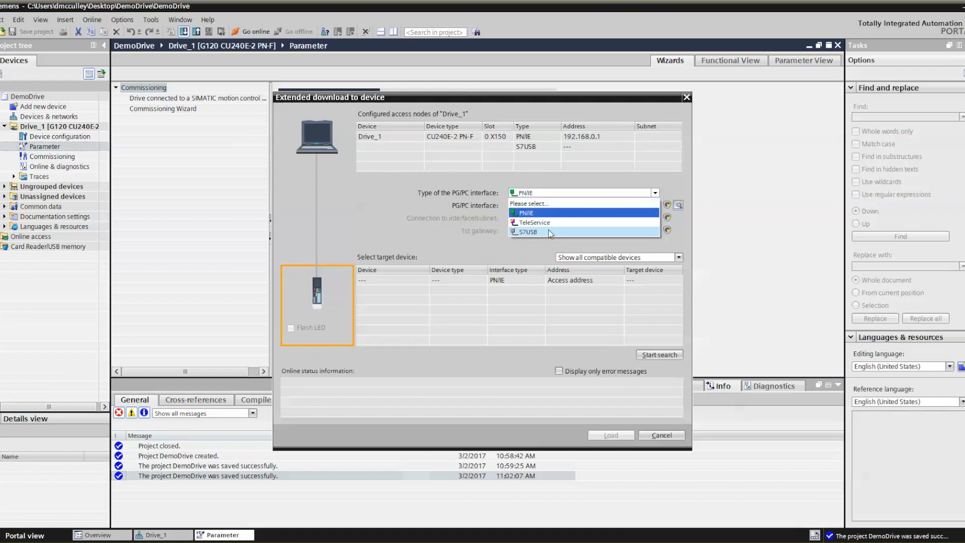
left_click(549, 232)
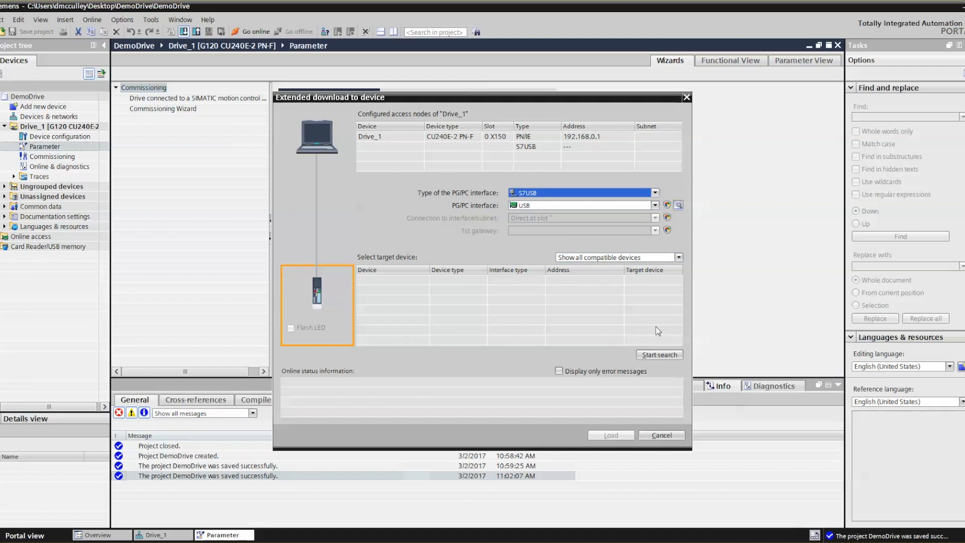
left_click(659, 354)
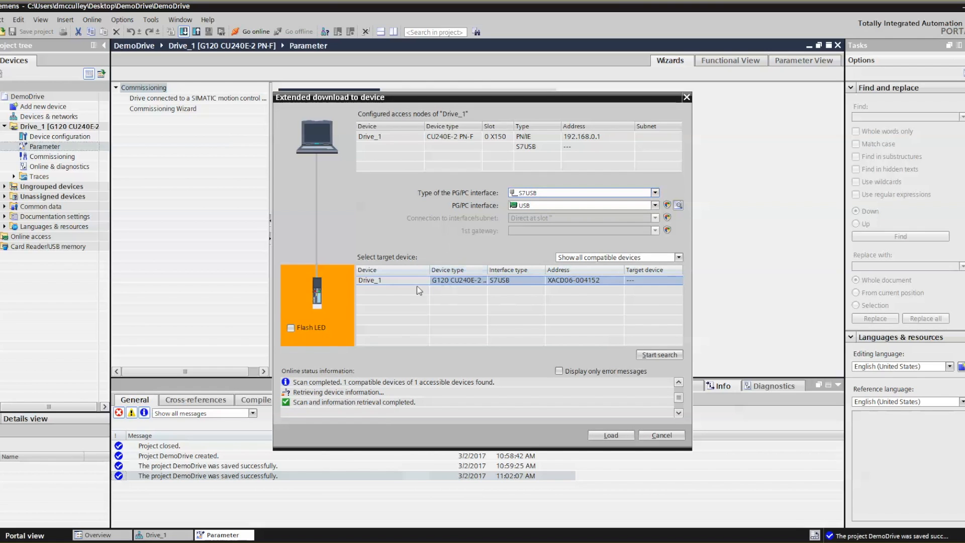
mouse_move(598, 284)
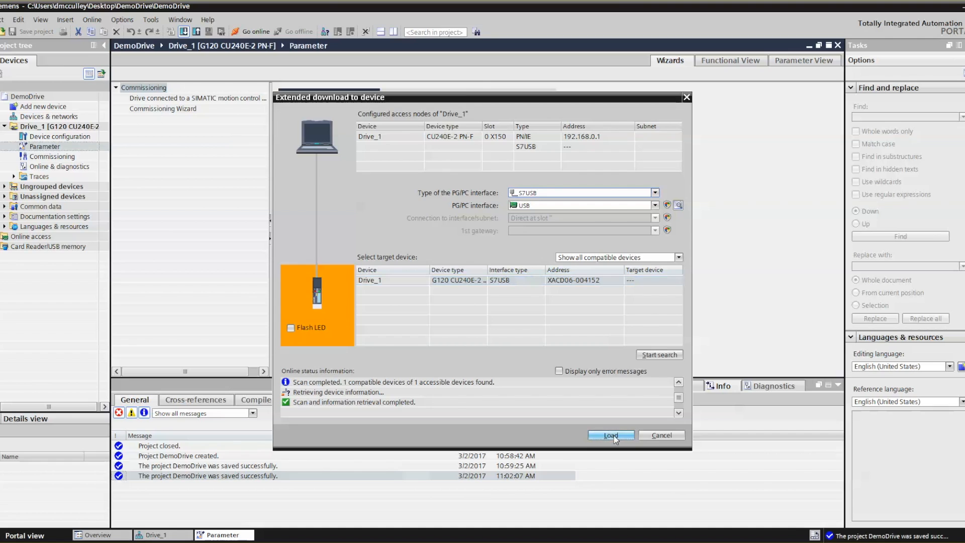
- Download the configuration to Drive_1 with the parameterization saved in EEPROM
left_click(609, 435)
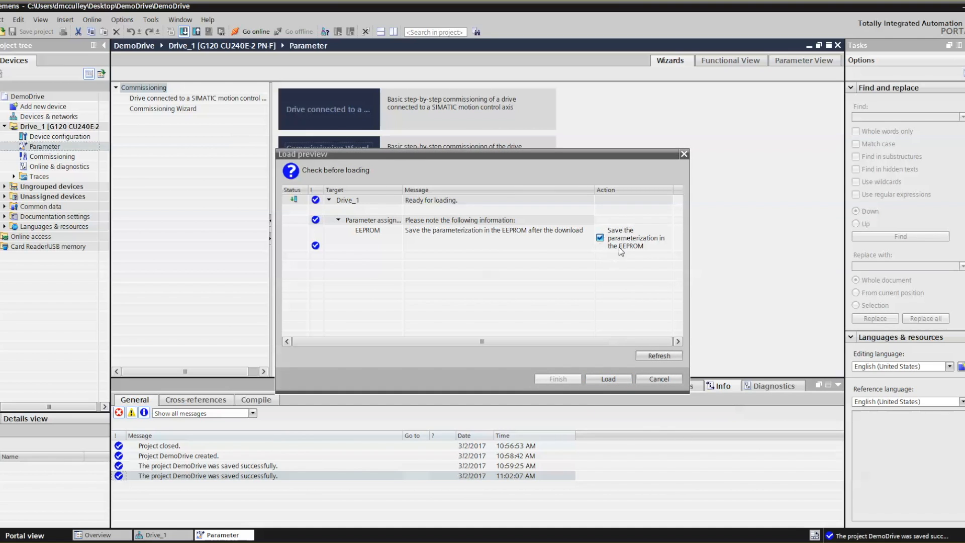
mouse_move(653, 248)
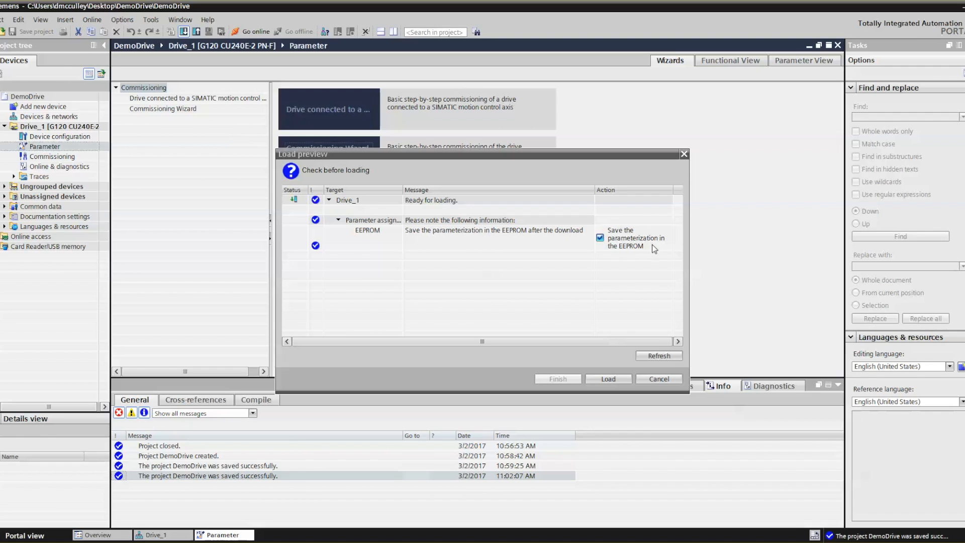
mouse_move(640, 247)
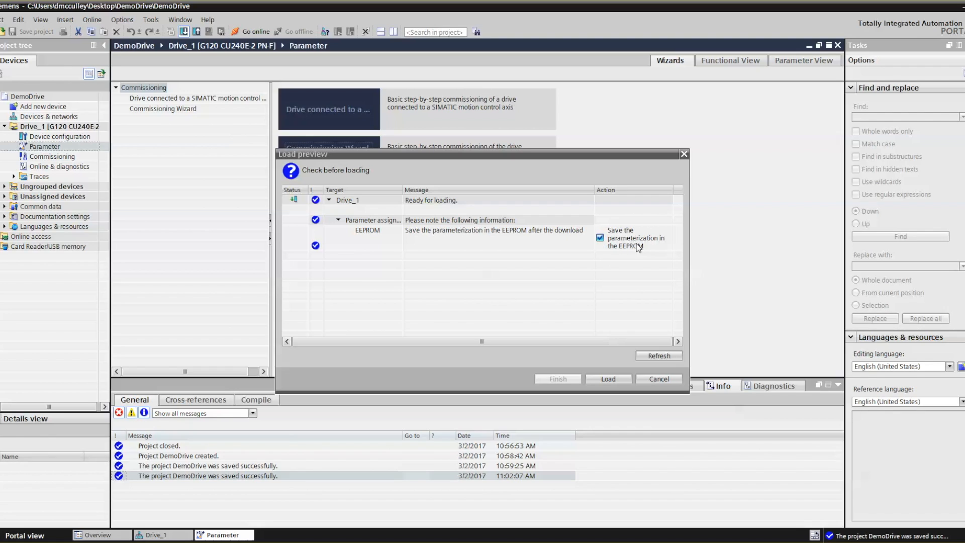
mouse_move(638, 244)
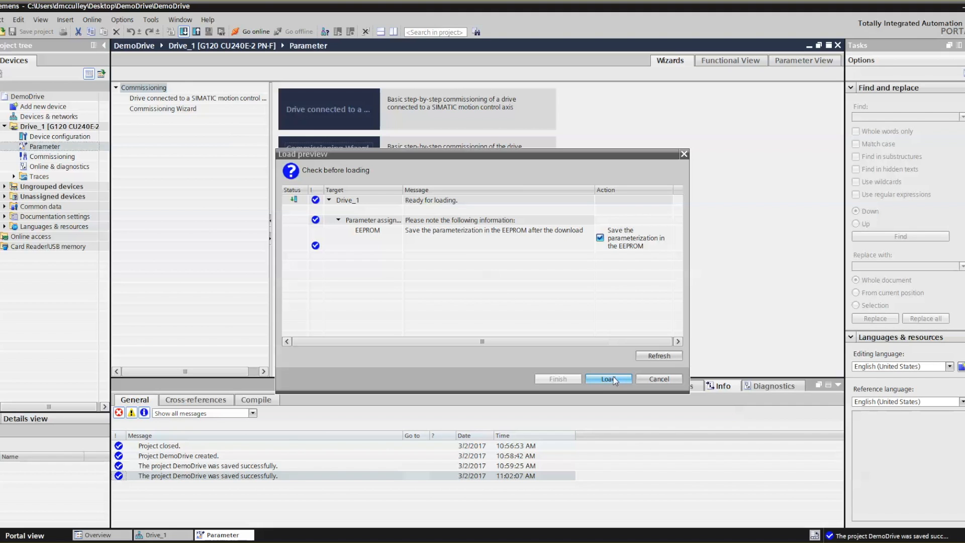
left_click(607, 379)
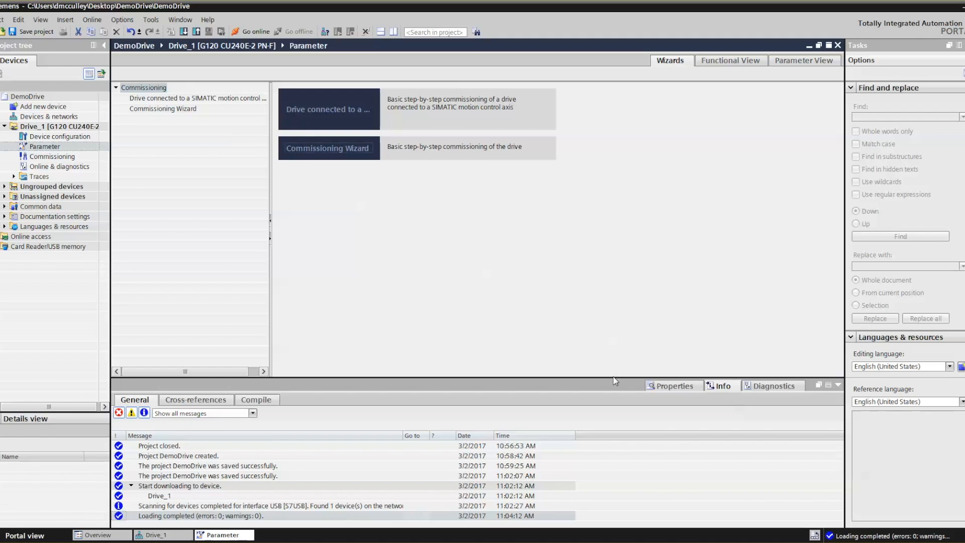
mouse_move(585, 219)
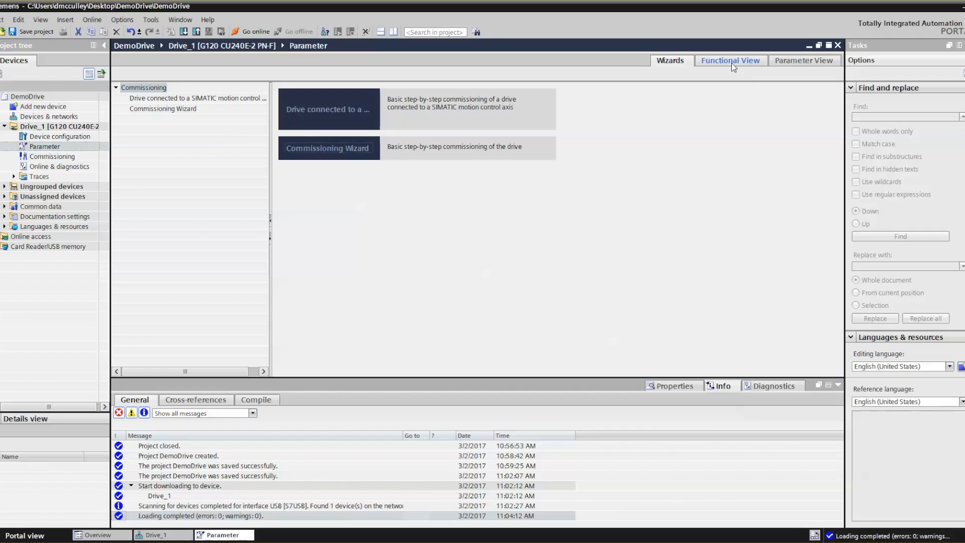
- Switch to Functional View, go online with Drive_1 via USB, and expand Drive functions
left_click(730, 60)
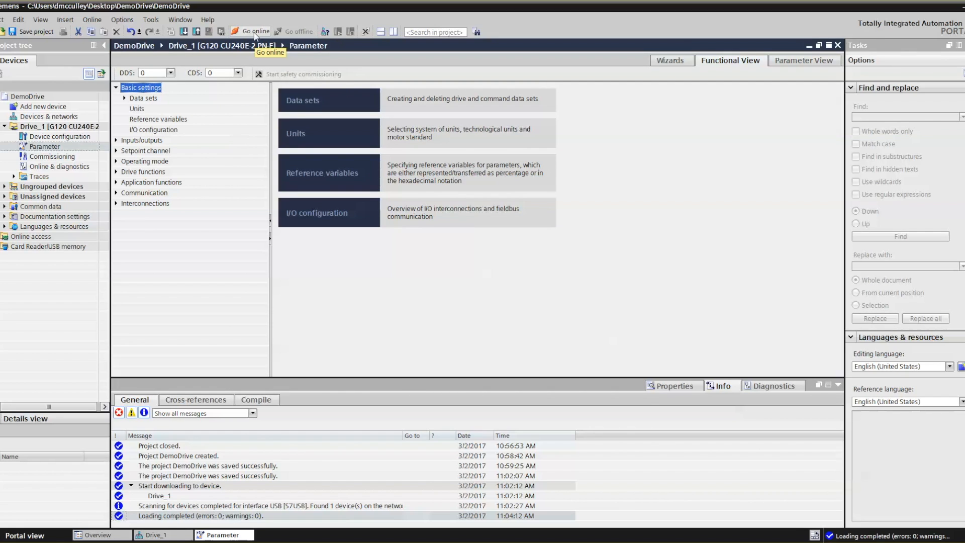
left_click(252, 32)
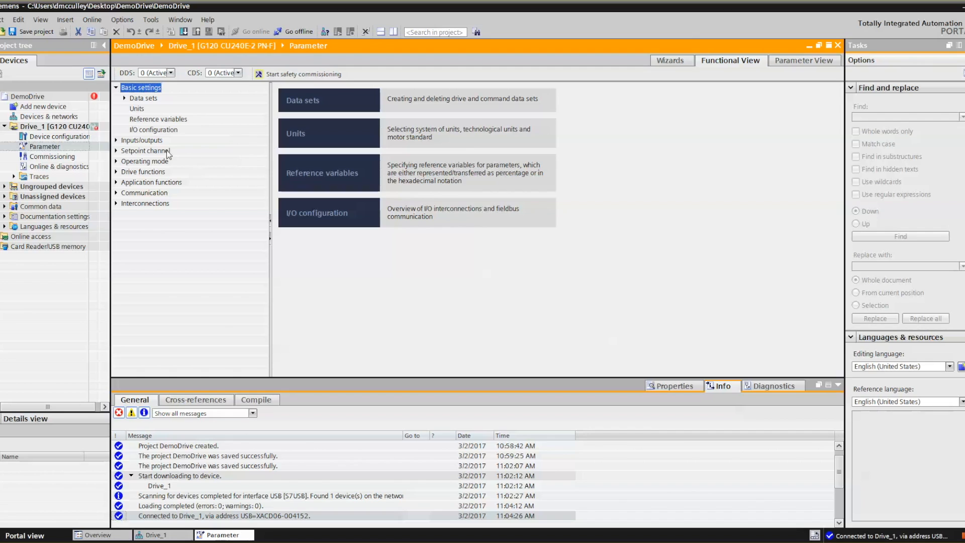
left_click(116, 171)
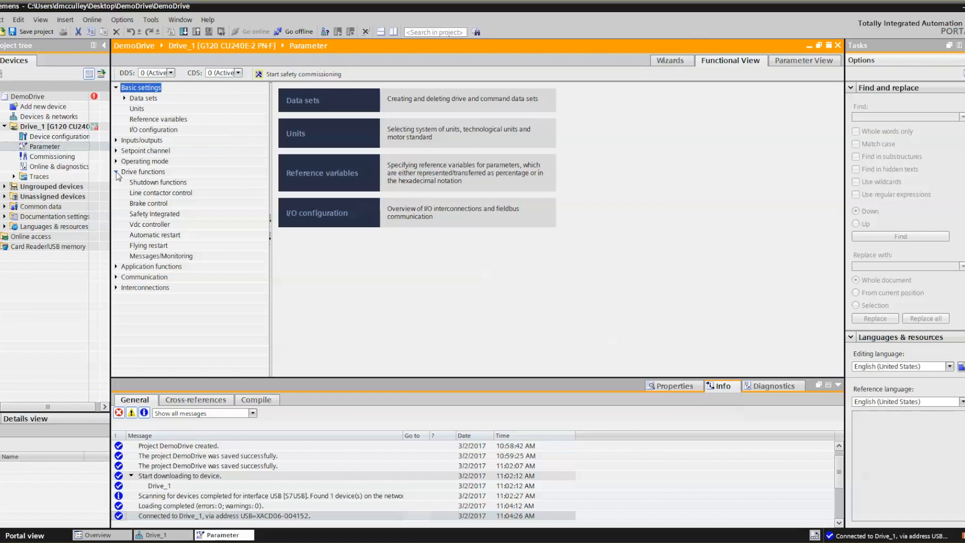
left_click(155, 214)
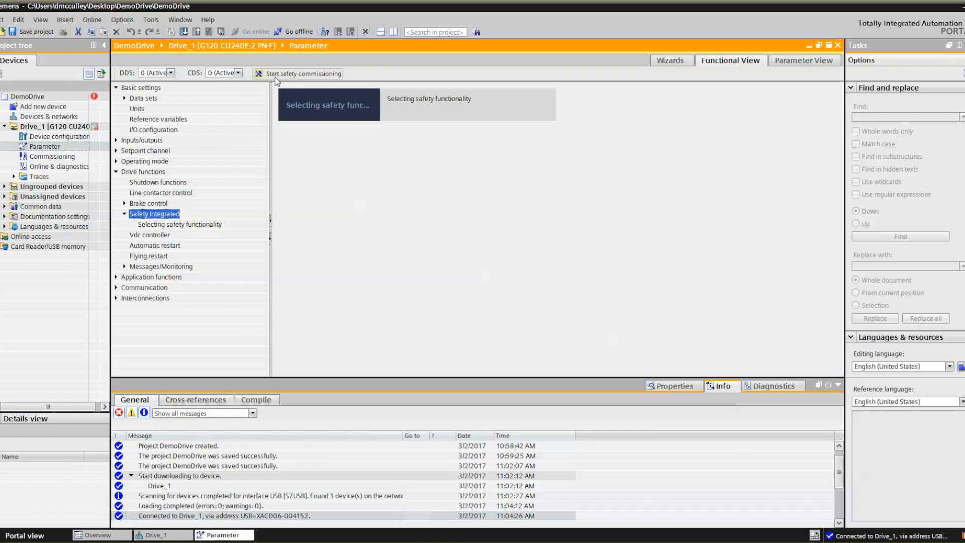
mouse_move(318, 74)
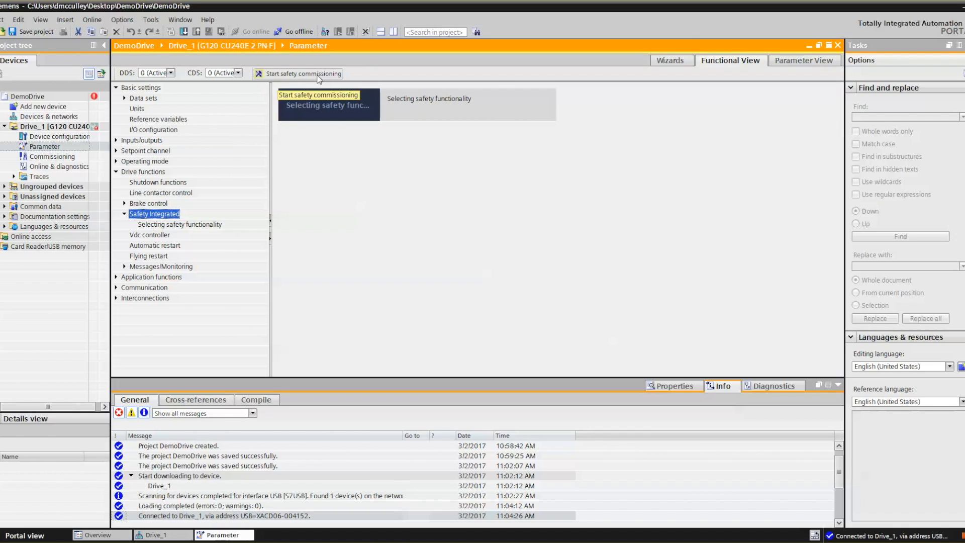
left_click(302, 74)
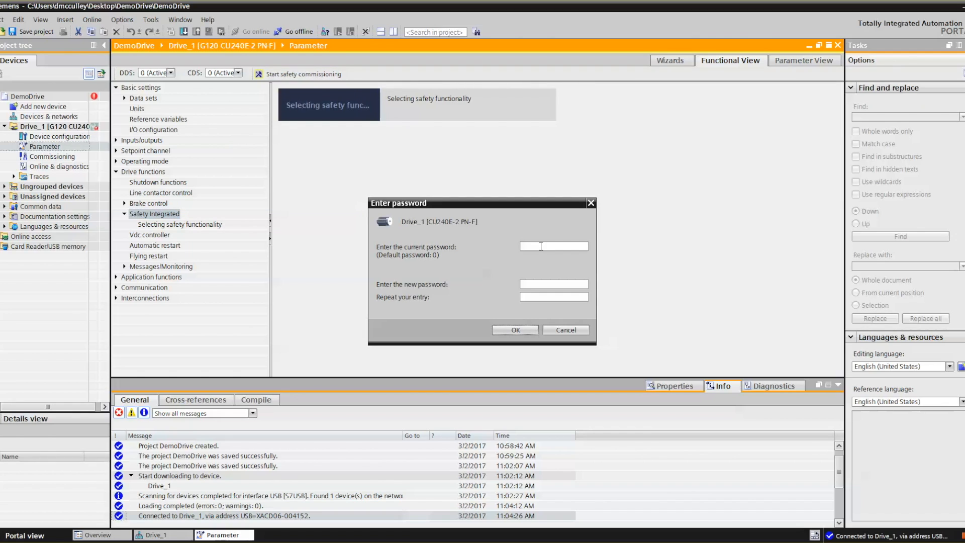
mouse_move(514, 278)
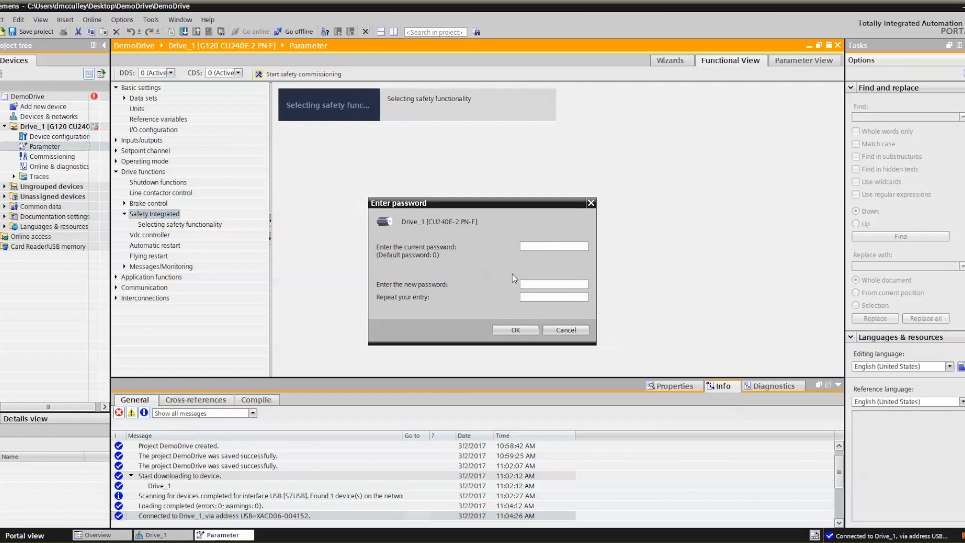
type("0")
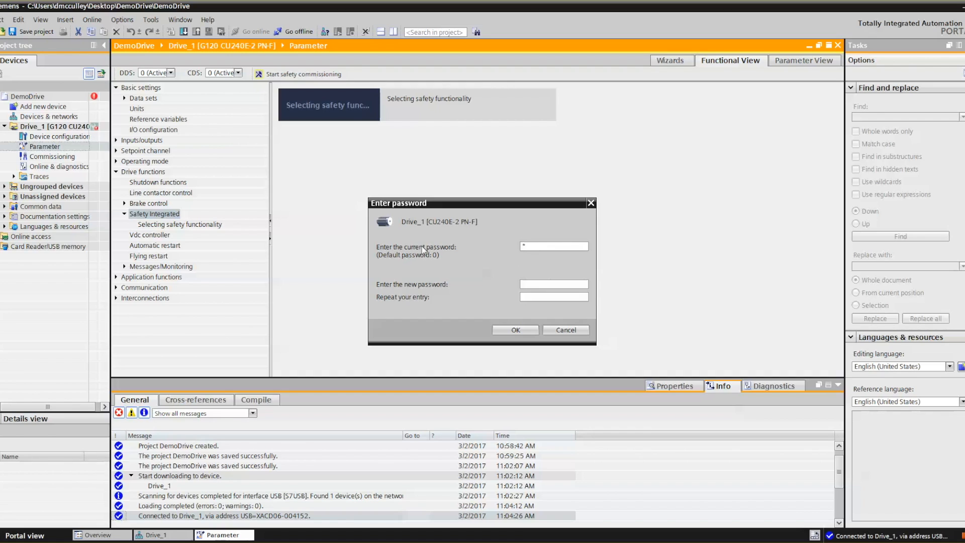
left_click(553, 283)
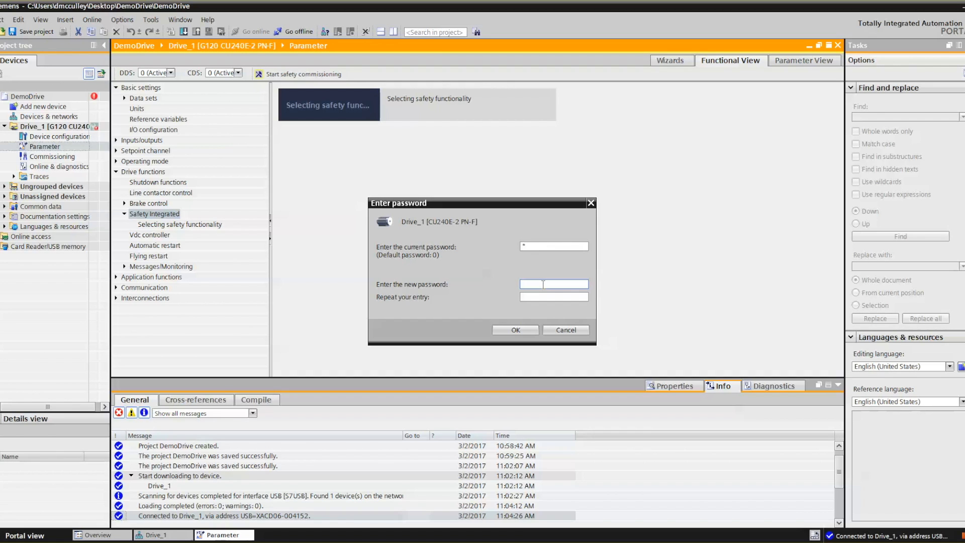
- Confirm the new safety password and open the safety functionality selection page
type("****")
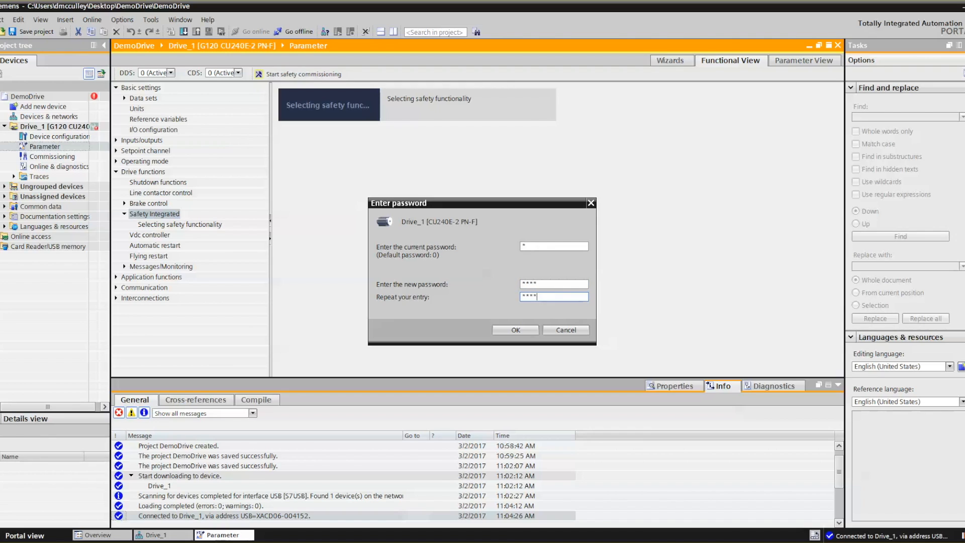
left_click(515, 329)
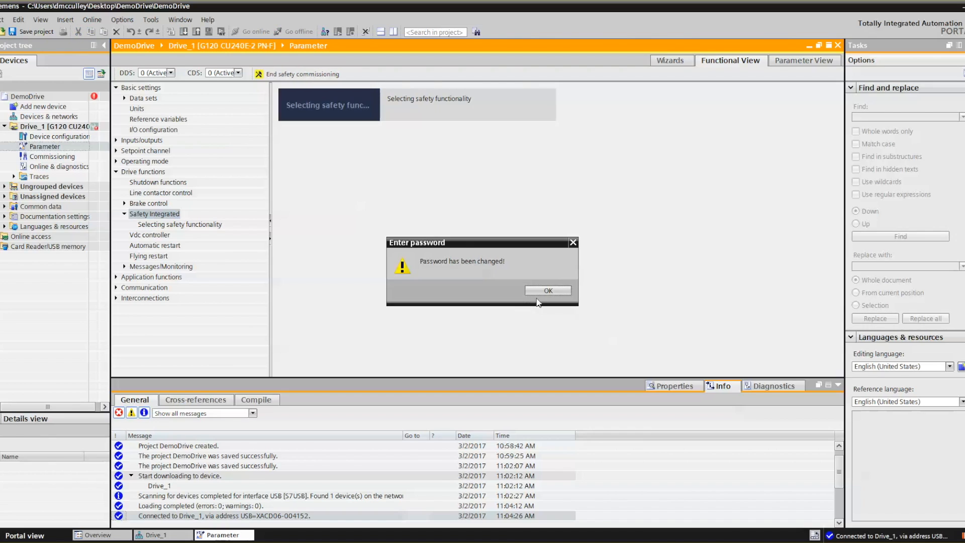
left_click(547, 290)
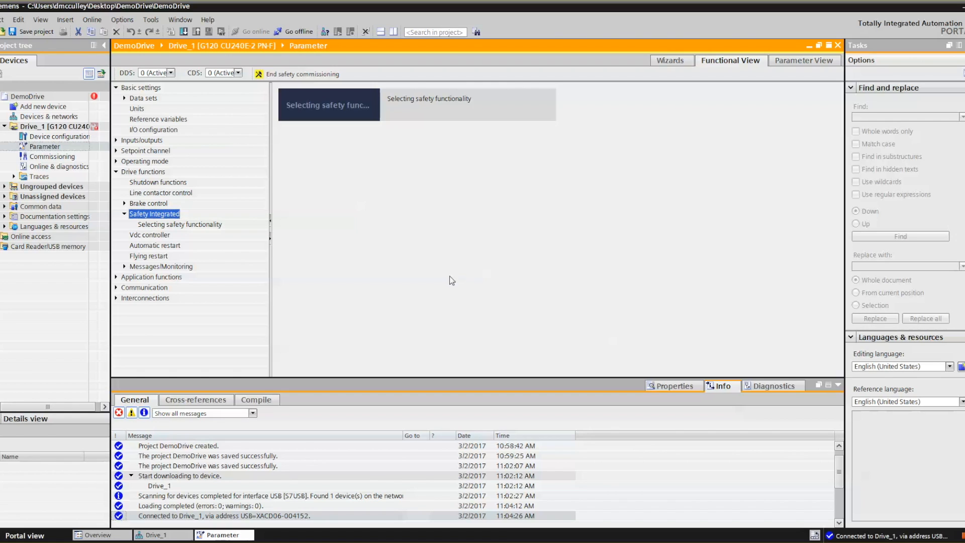
left_click(179, 224)
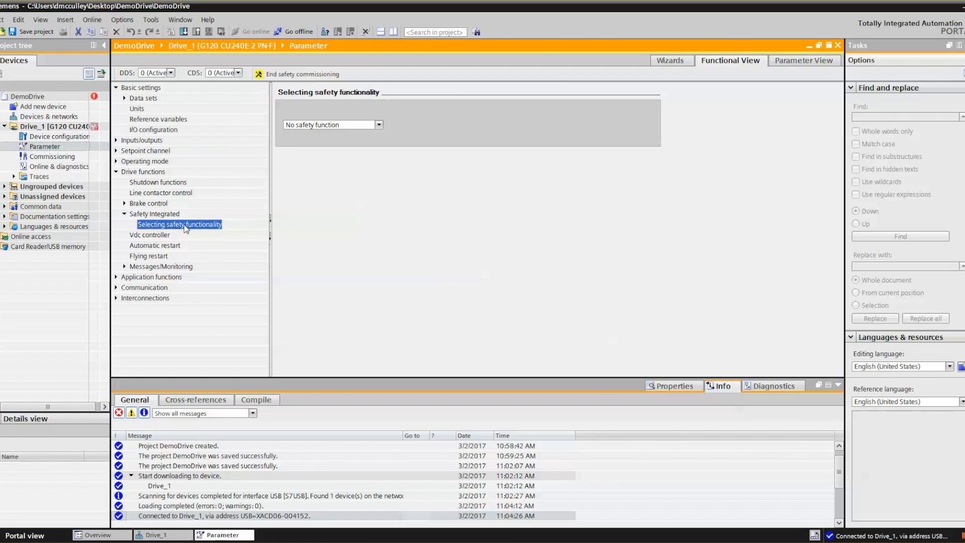
mouse_move(362, 176)
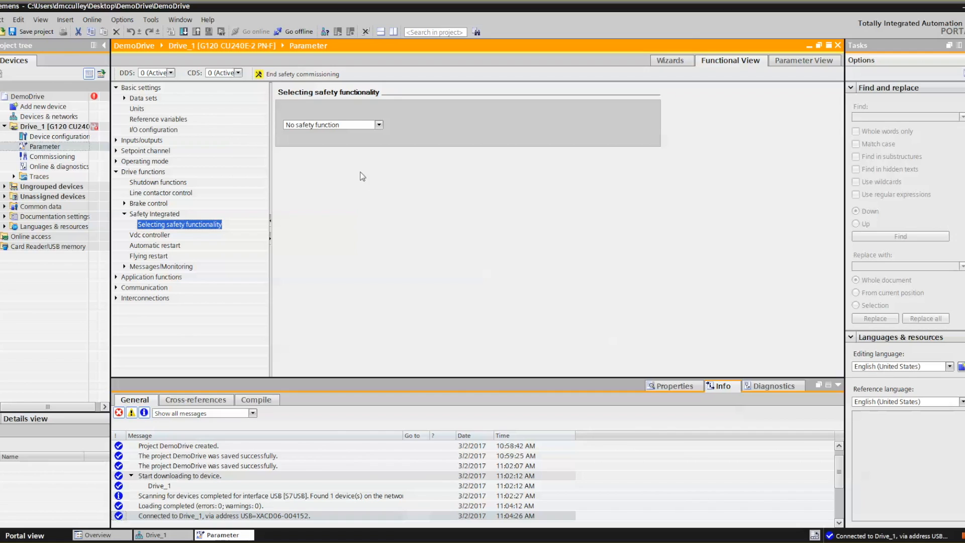
- Select Basic functions via terminals, then view STO and the 8-hour test stop
left_click(379, 124)
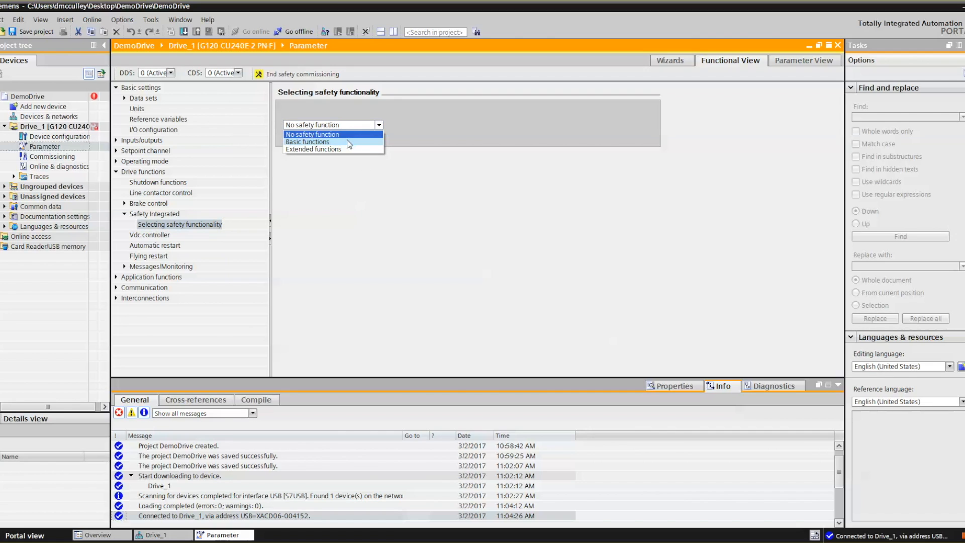
left_click(307, 141)
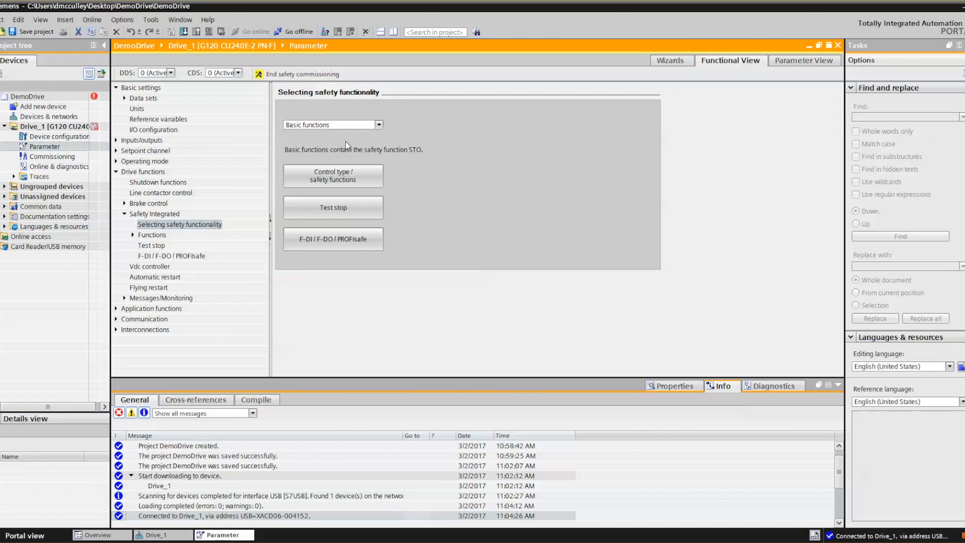
left_click(332, 176)
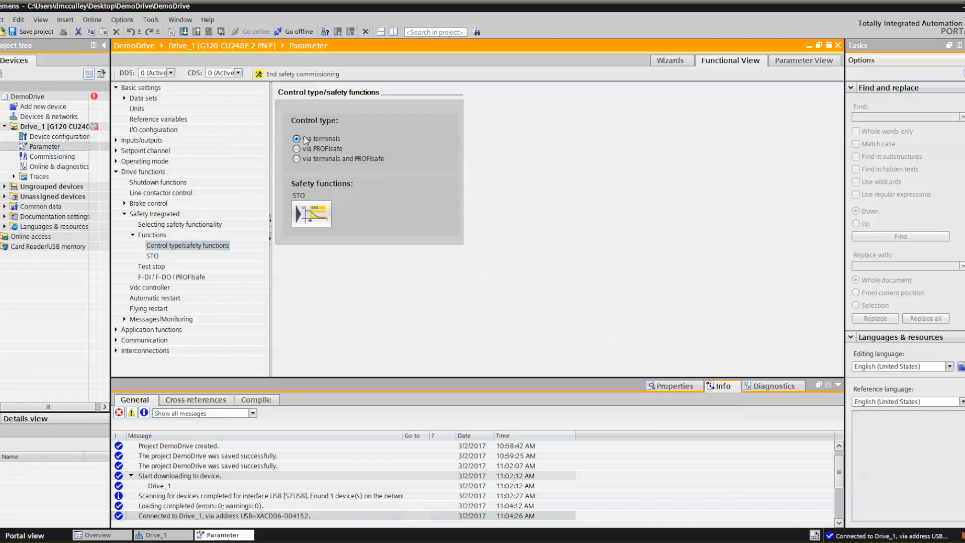
mouse_move(332, 148)
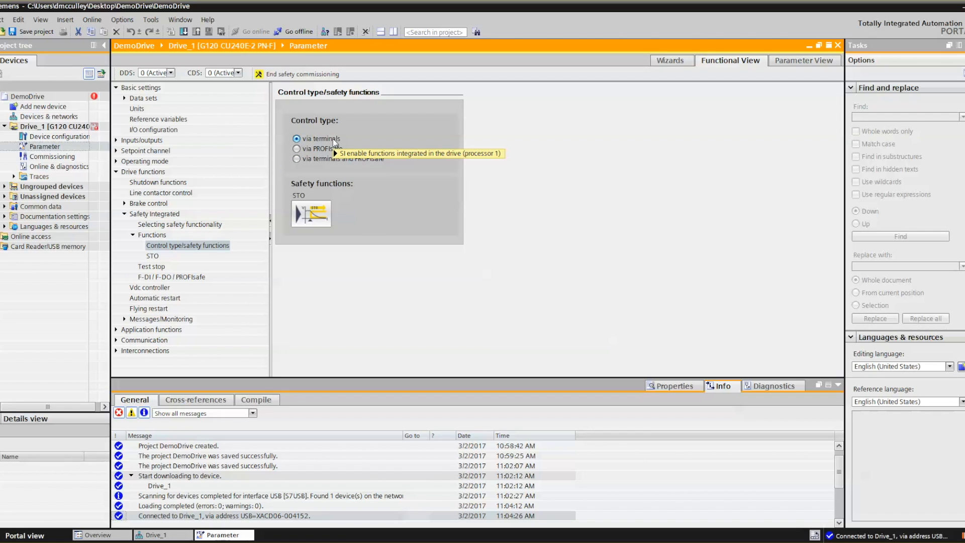
mouse_move(311, 216)
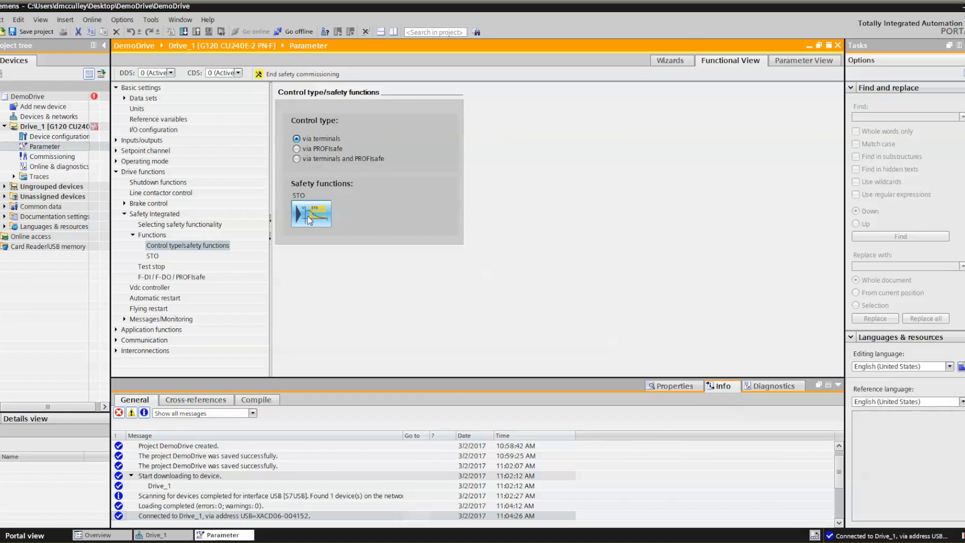
left_click(152, 256)
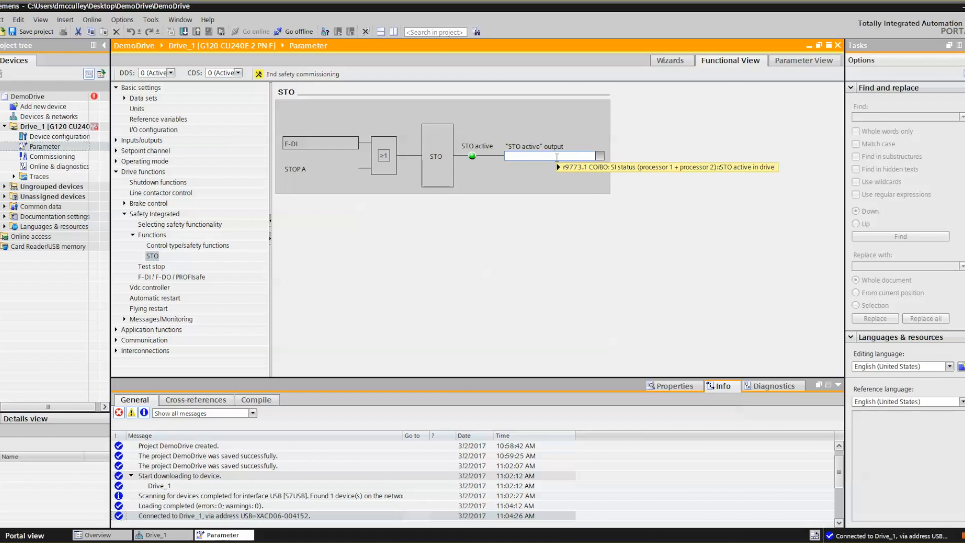
mouse_move(551, 156)
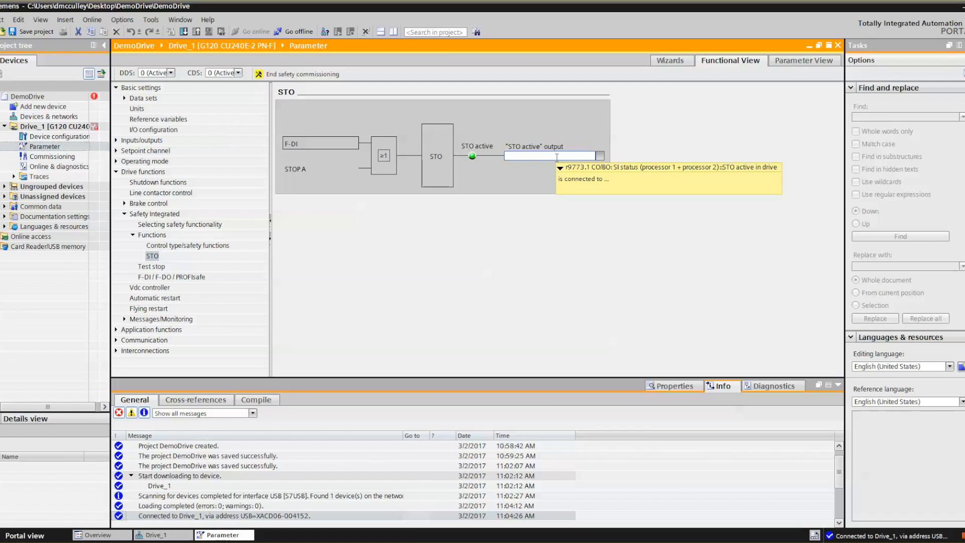
mouse_move(161, 279)
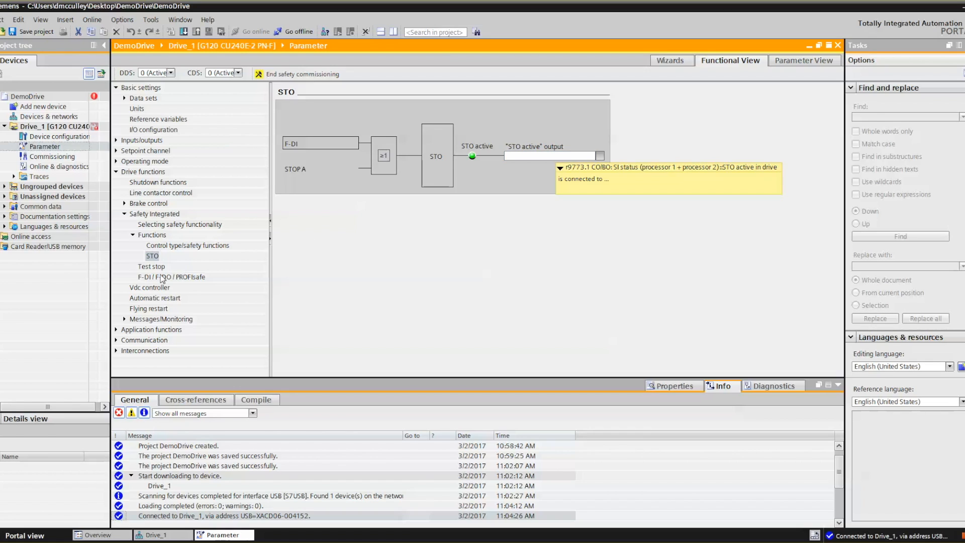
left_click(151, 266)
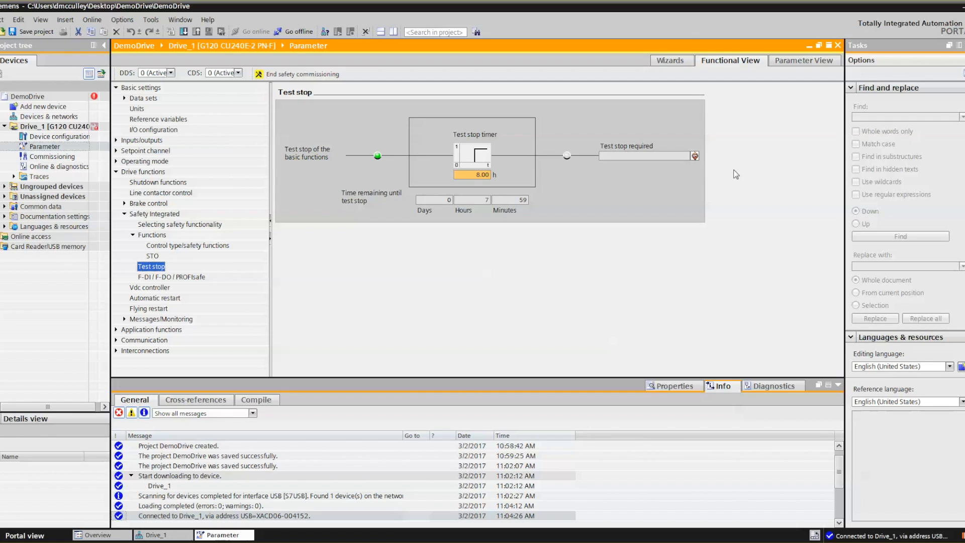
left_click(694, 156)
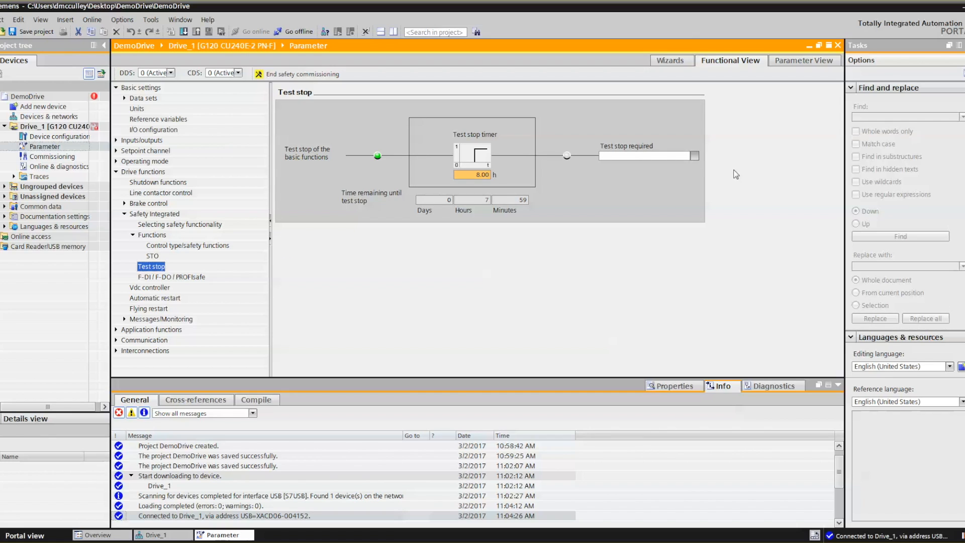
left_click(474, 175)
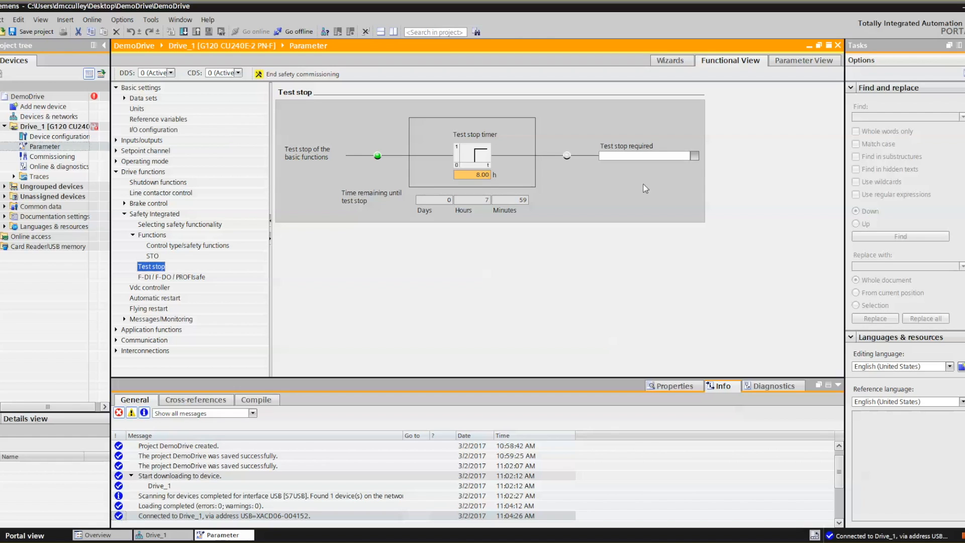
mouse_move(701, 136)
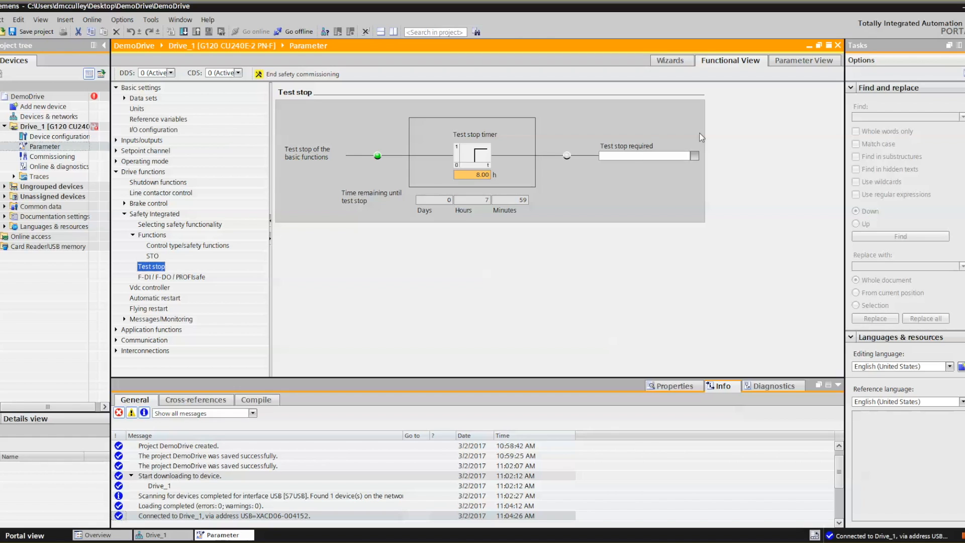
mouse_move(643, 146)
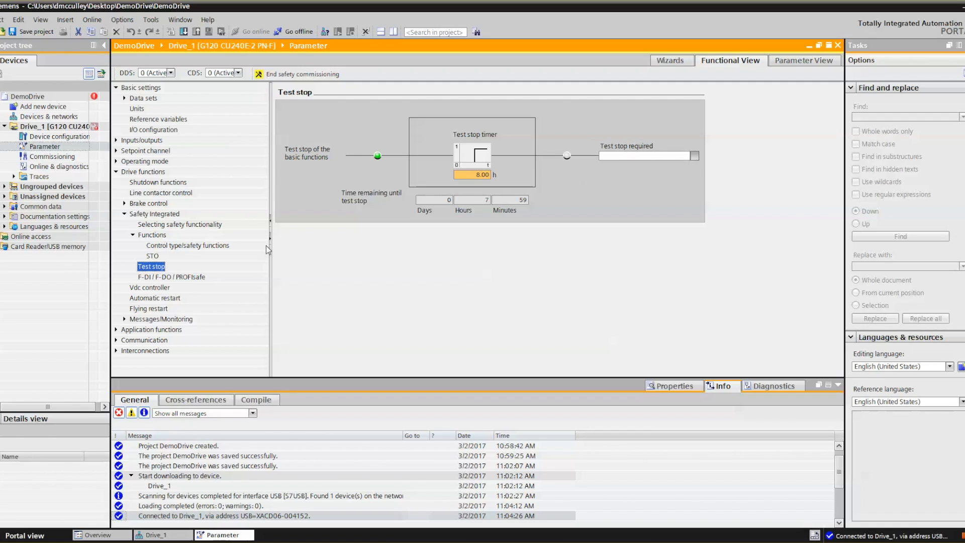
left_click(171, 277)
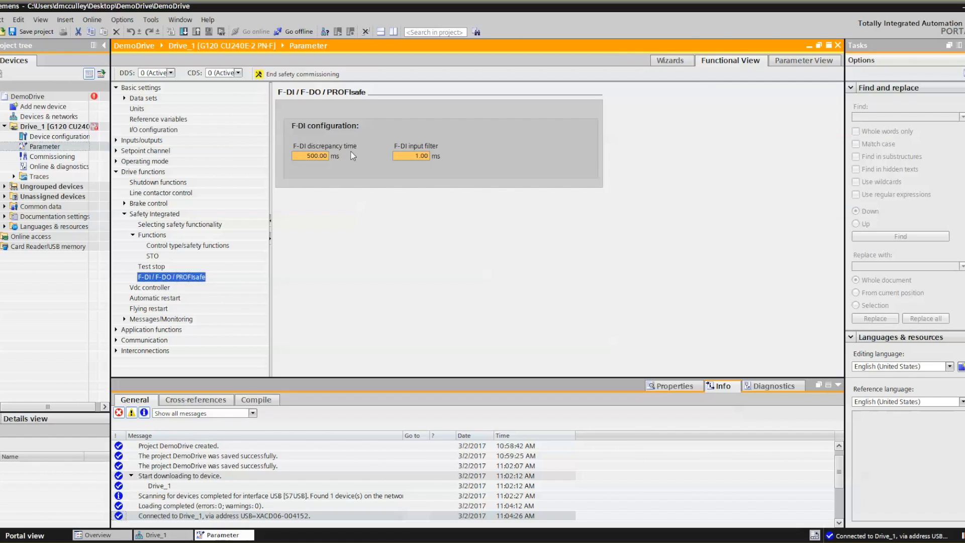
mouse_move(356, 171)
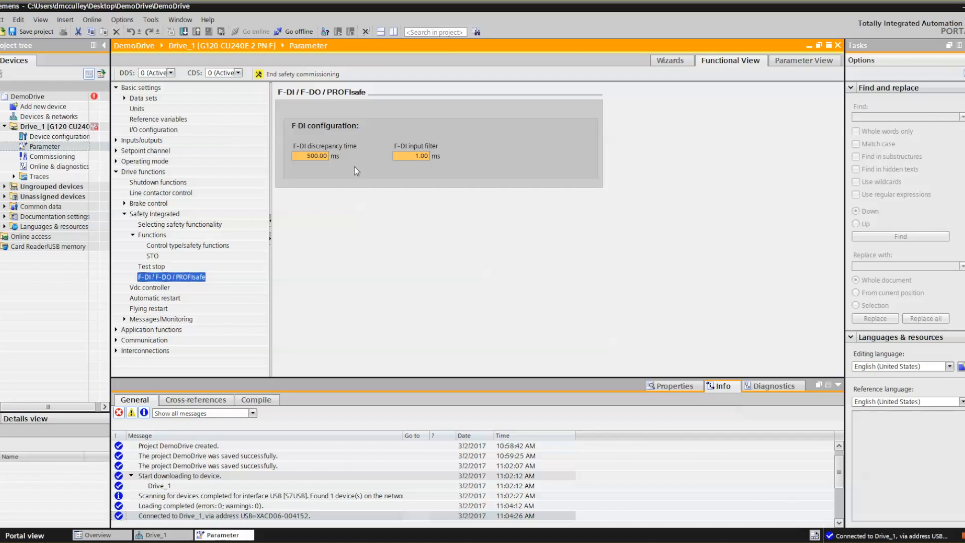
mouse_move(331, 178)
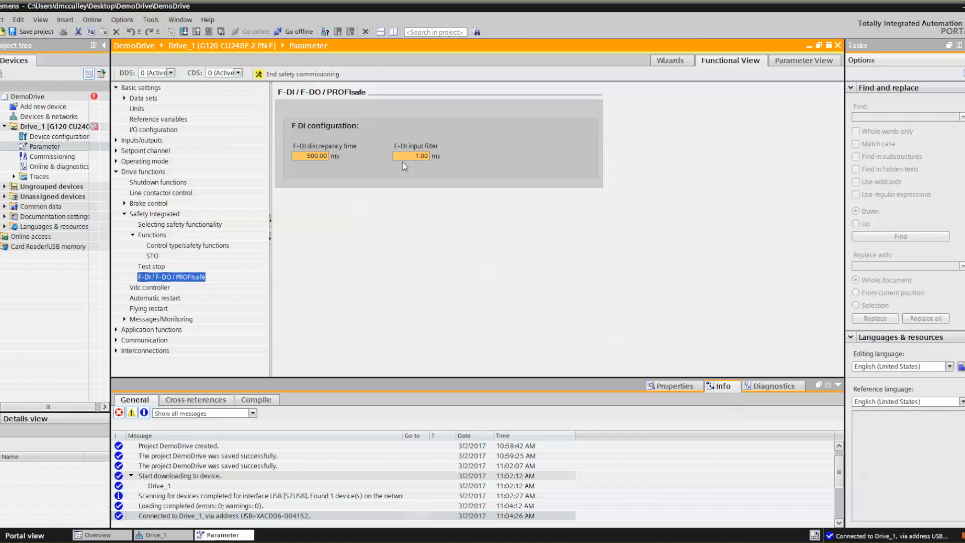
mouse_move(444, 173)
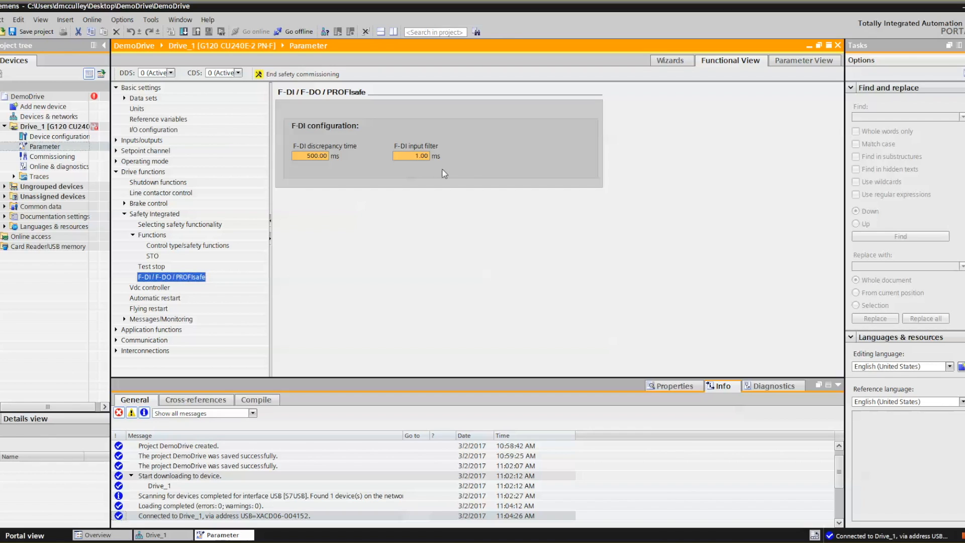
mouse_move(345, 120)
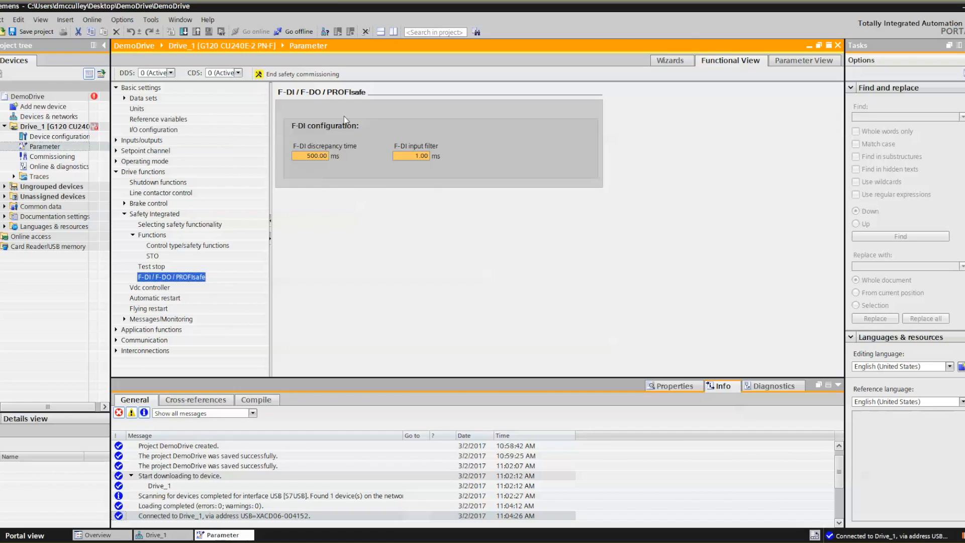
- End safety commissioning of Drive_1
left_click(302, 73)
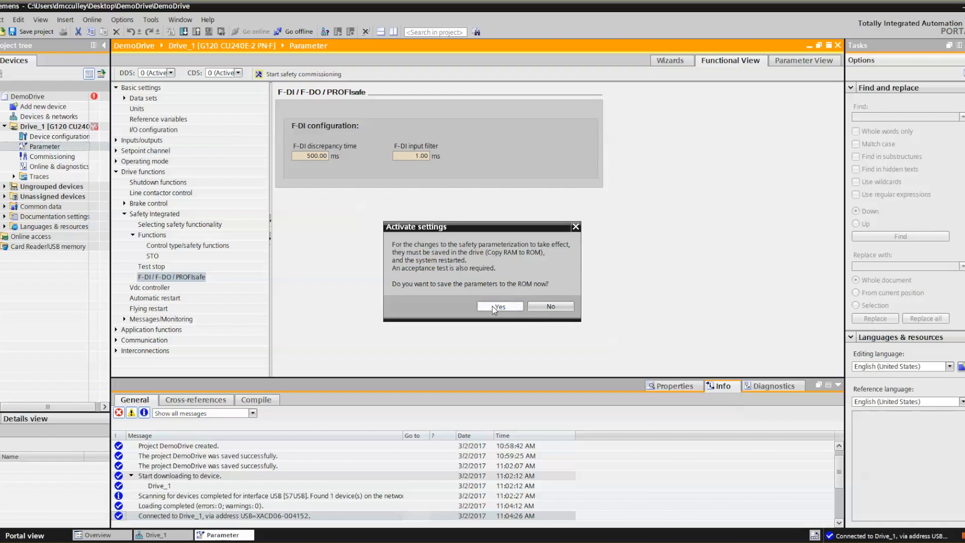
- Approve copying the safety parameters from RAM to ROM and expand Inputs/outputs
left_click(499, 307)
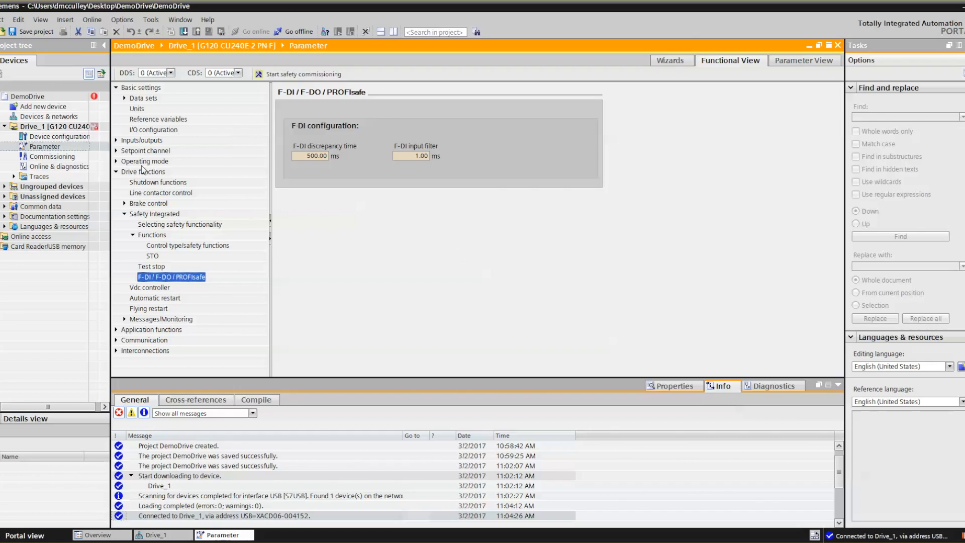
left_click(116, 140)
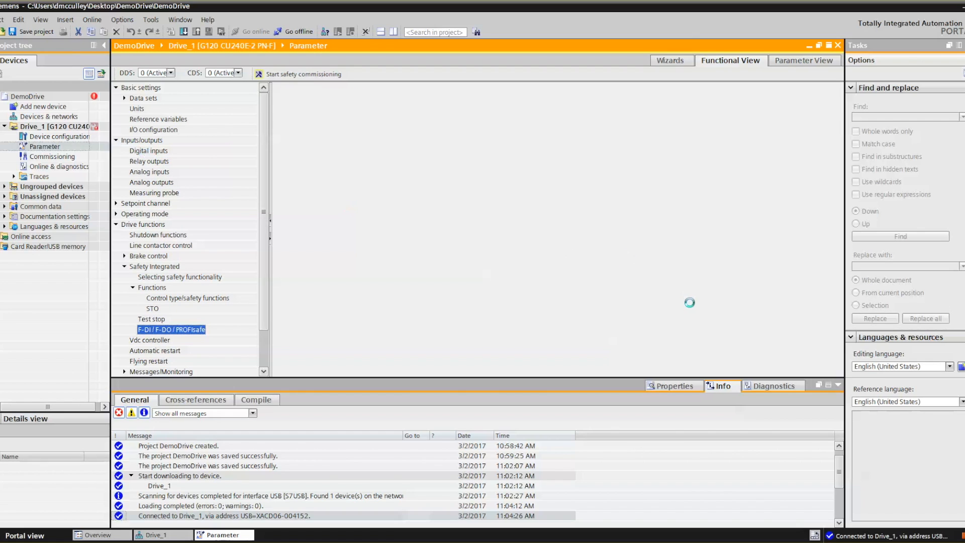
- Open Digital inputs, showing DI 4 and DI 5 assigned as F-DI 0
left_click(148, 150)
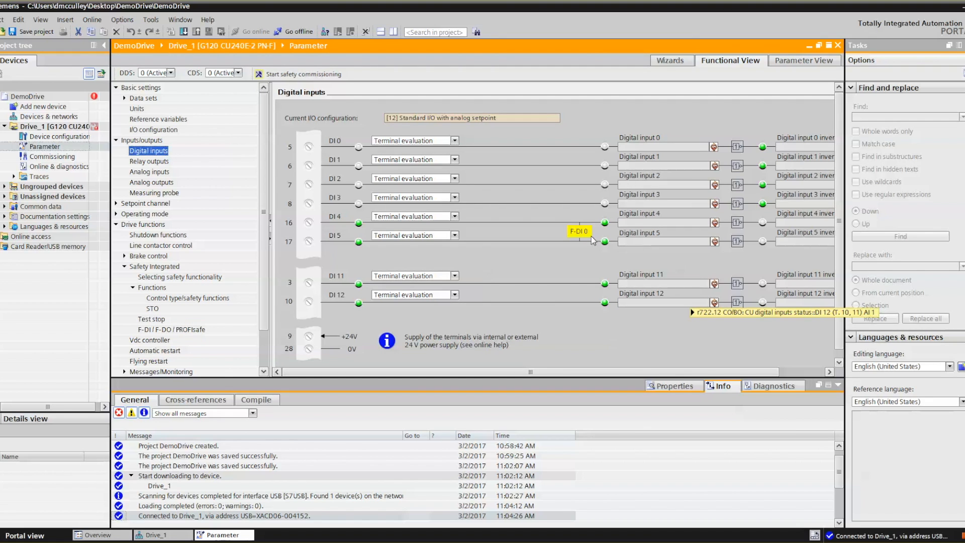
mouse_move(338, 225)
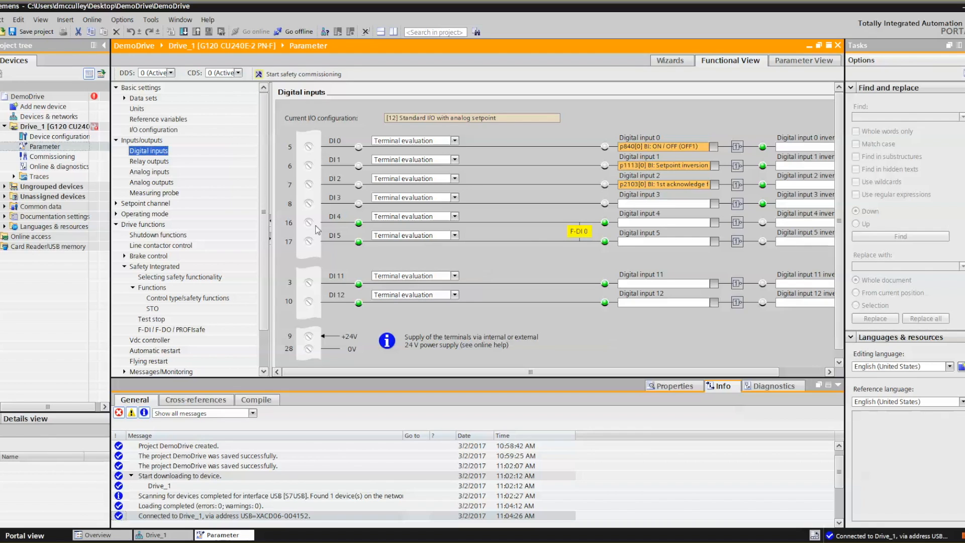
mouse_move(293, 227)
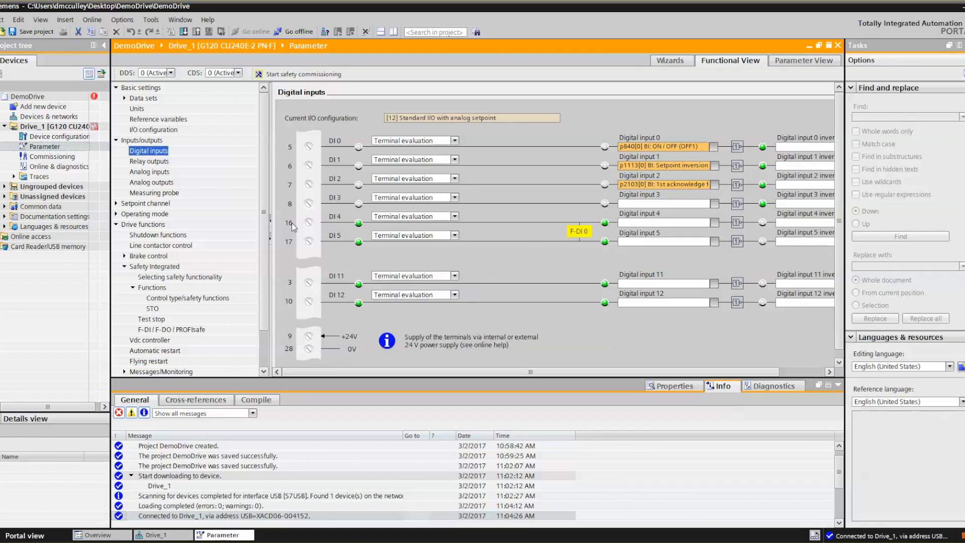
mouse_move(526, 252)
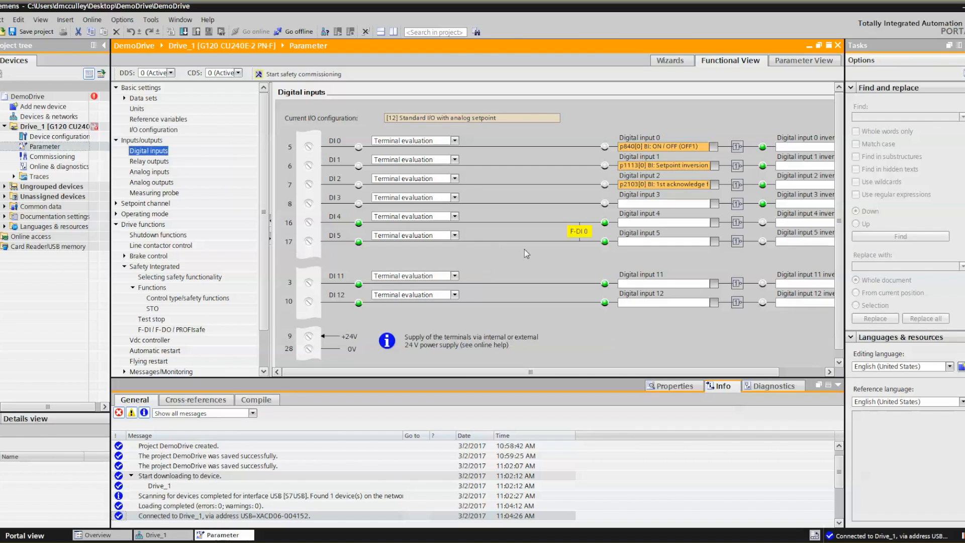